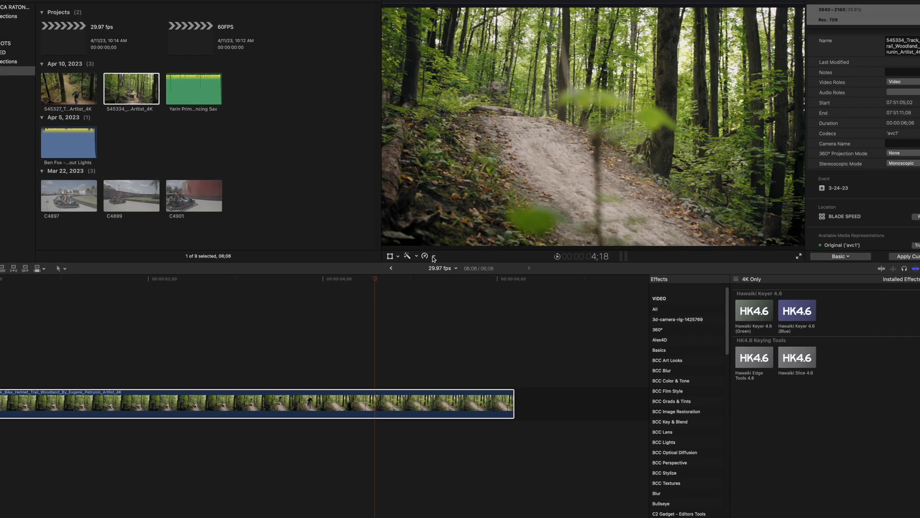
# Retime the trail clip to Slow 50%, doubling it to about 12 seconds, and select it
pyautogui.click(426, 255)
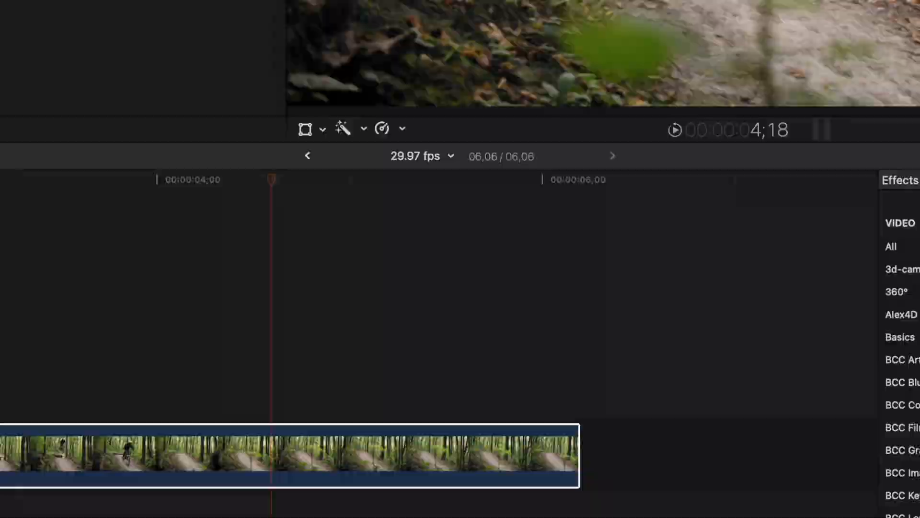
pyautogui.click(243, 7)
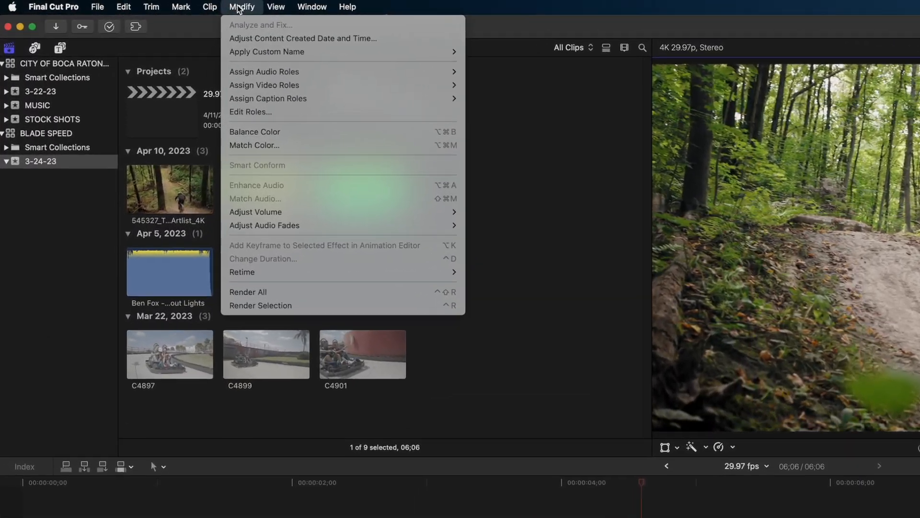
pyautogui.moveTo(390, 362)
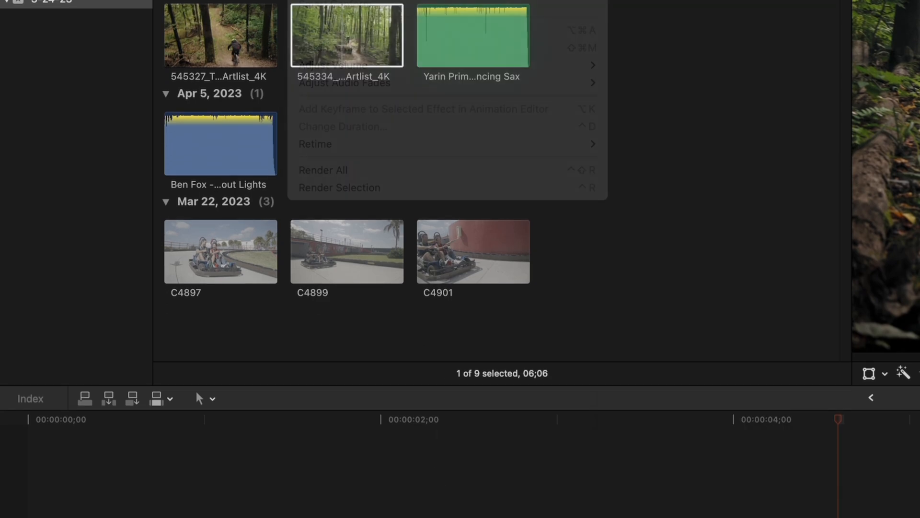
pyautogui.click(399, 178)
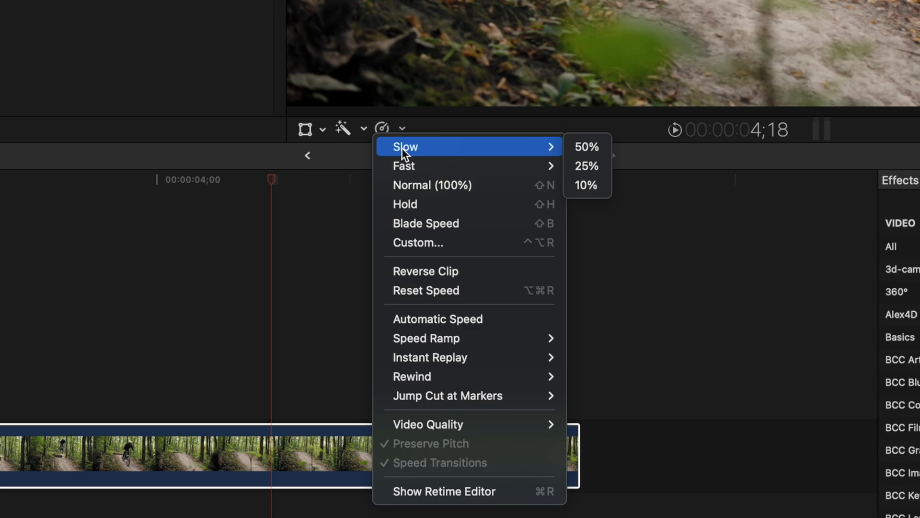
pyautogui.click(586, 146)
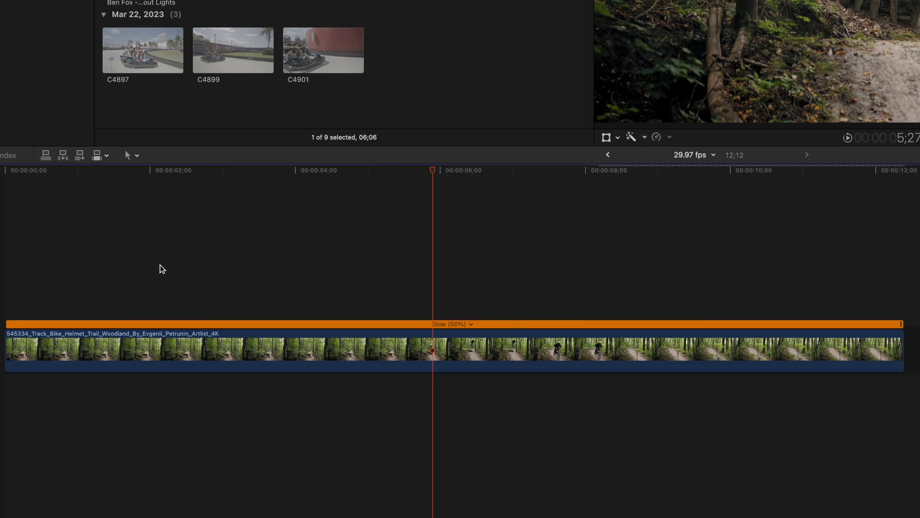
pyautogui.click(550, 361)
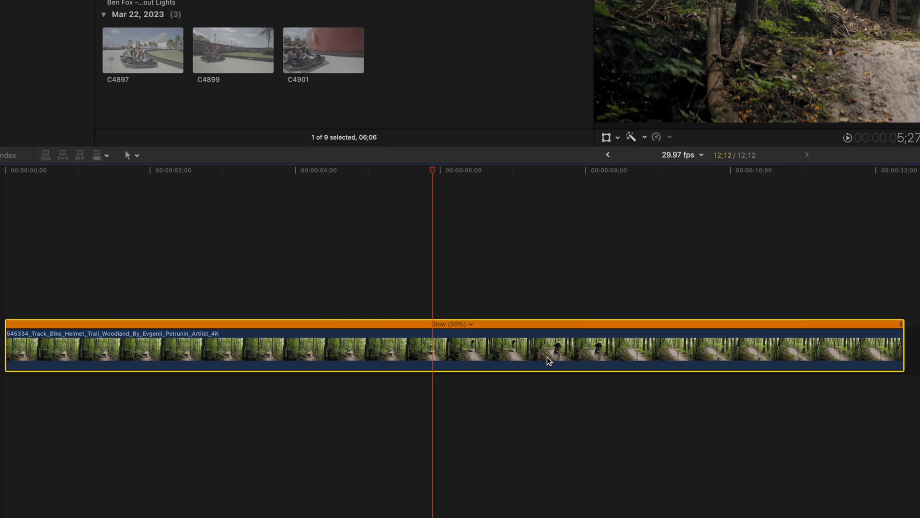
pyautogui.click(427, 264)
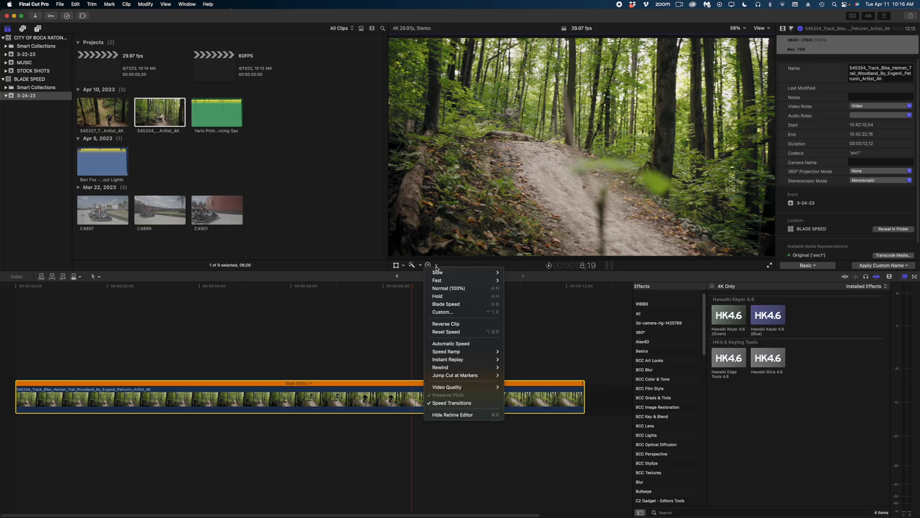
pyautogui.moveTo(437, 280)
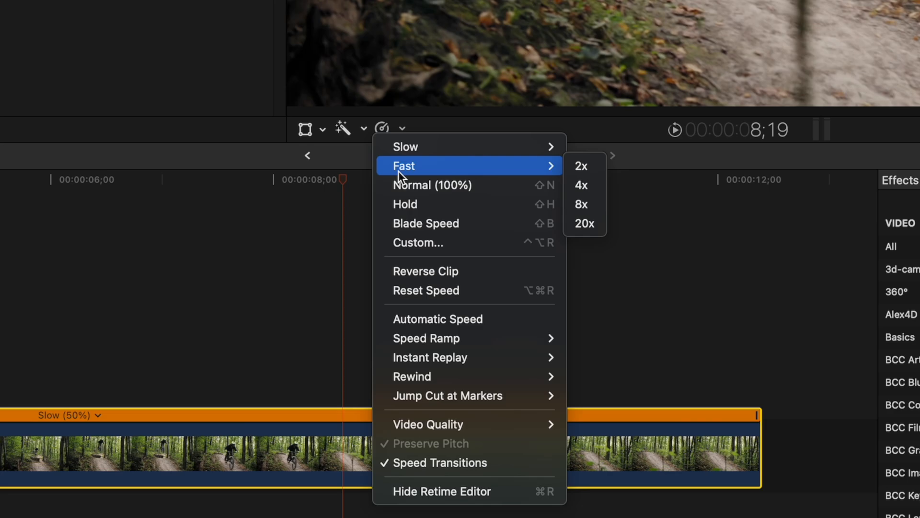
pyautogui.moveTo(435, 182)
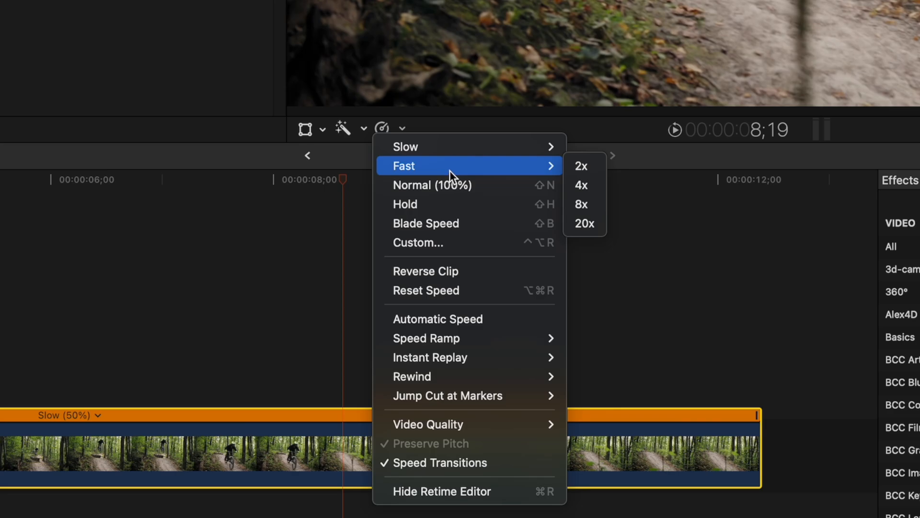
pyautogui.moveTo(581, 192)
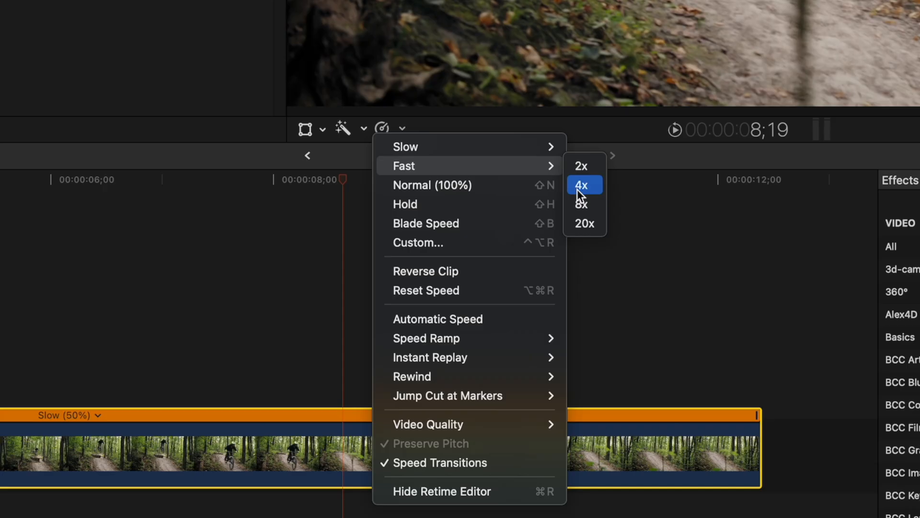
# Retime the trail clip to Fast 4x (400%)
pyautogui.click(584, 185)
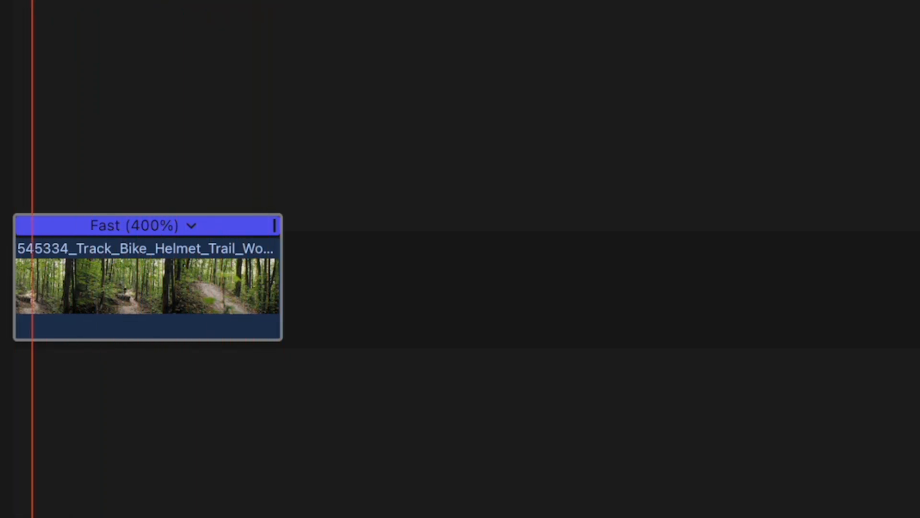
# Set the trail clip back to Normal 100% speed from the Retime menu
pyautogui.click(407, 129)
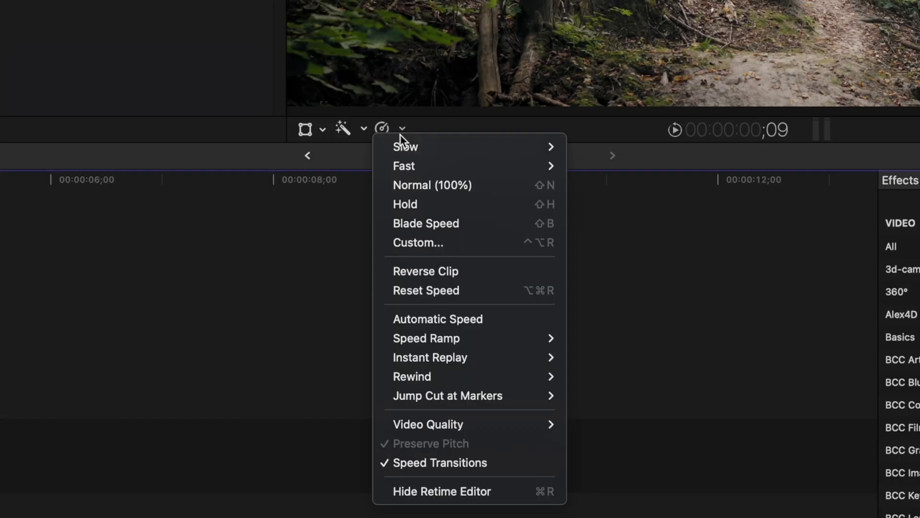
pyautogui.moveTo(402, 148)
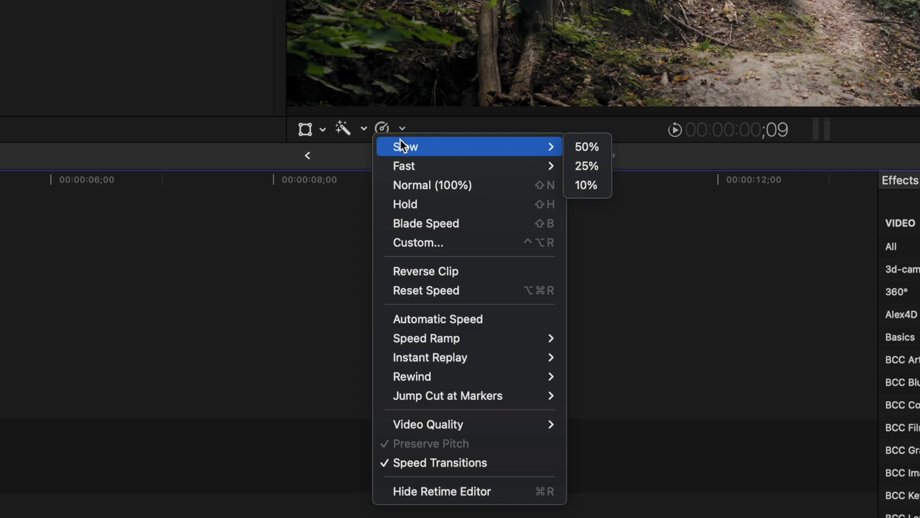
pyautogui.moveTo(435, 191)
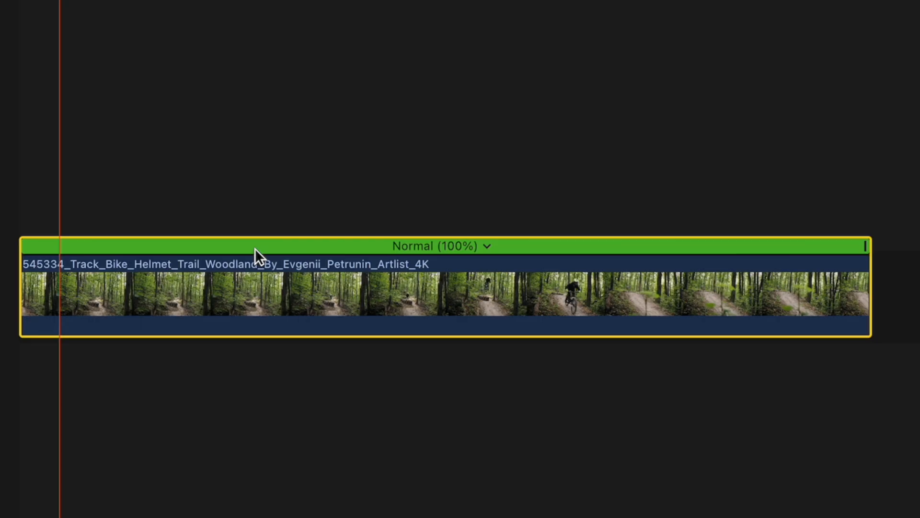
pyautogui.click(404, 128)
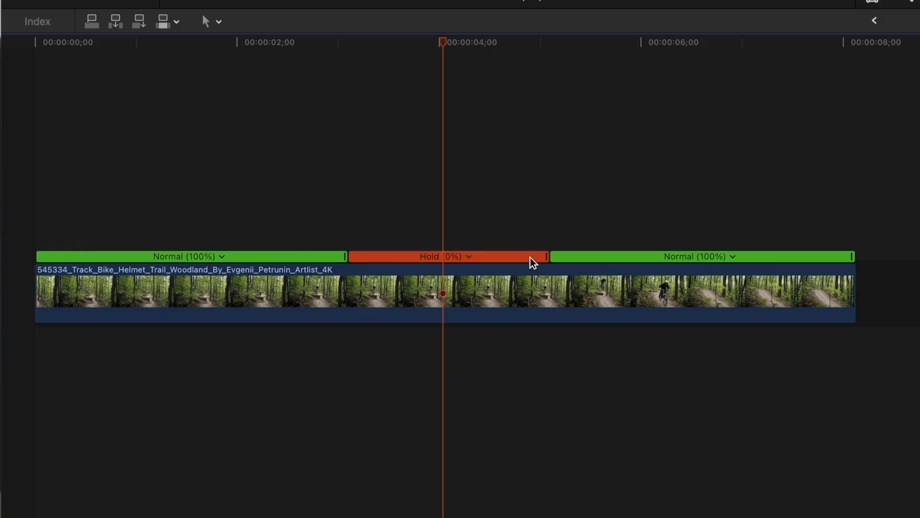
pyautogui.moveTo(488, 256)
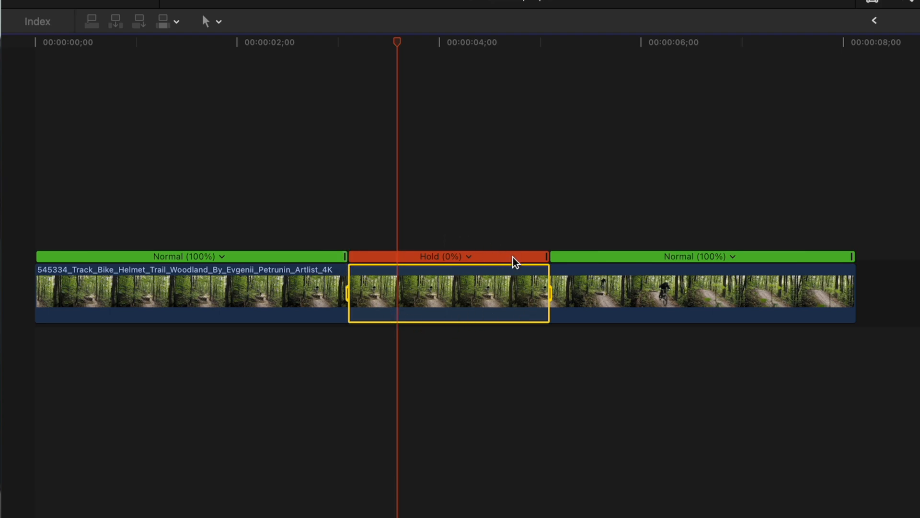
pyautogui.moveTo(556, 242)
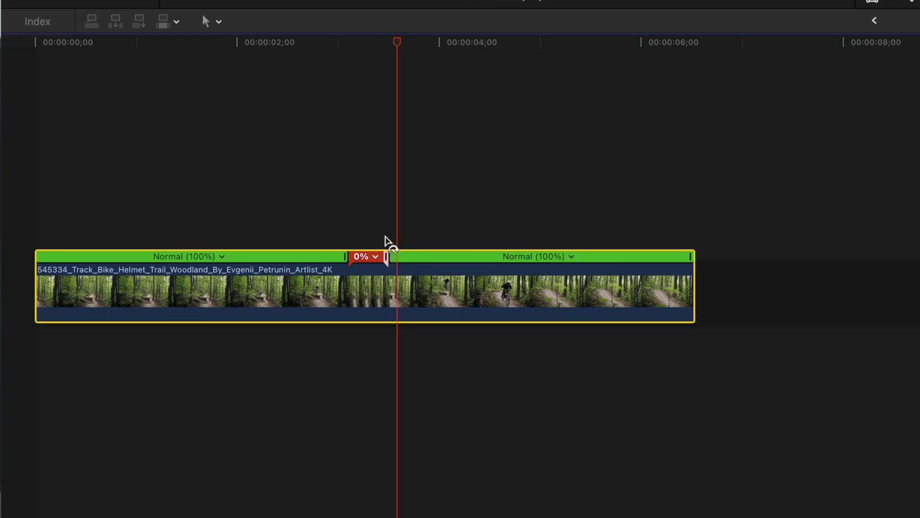
# Drag the hold section's retime handle to lengthen the freeze frame, then review from the start
pyautogui.moveTo(387, 257); pyautogui.dragTo(500, 257)
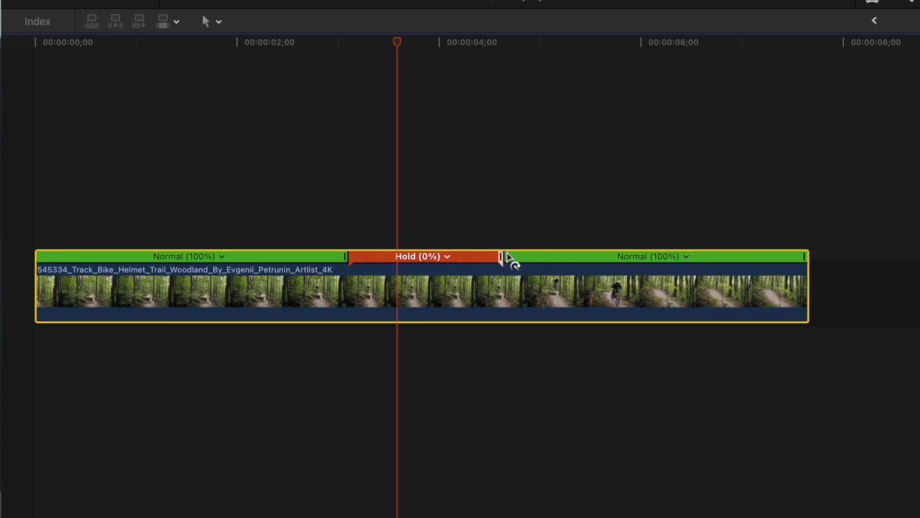
pyautogui.moveTo(499, 257); pyautogui.dragTo(587, 257)
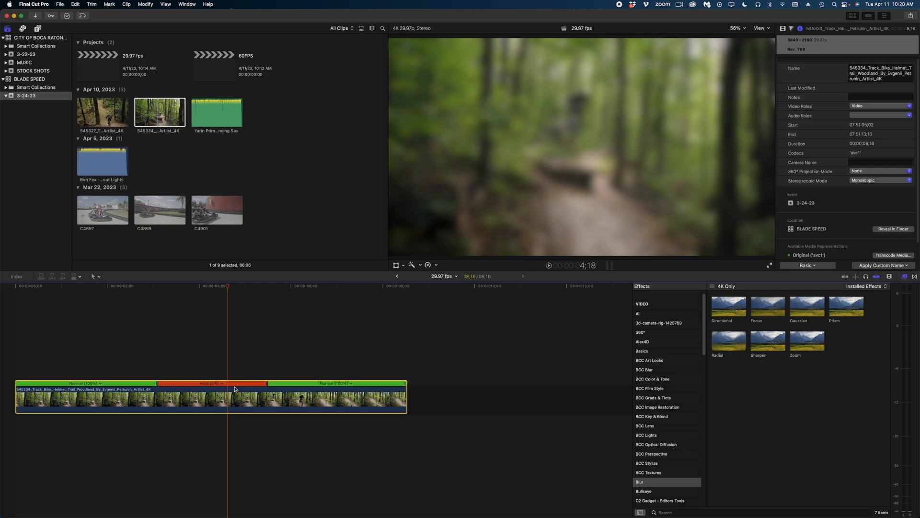
pyautogui.click(173, 286)
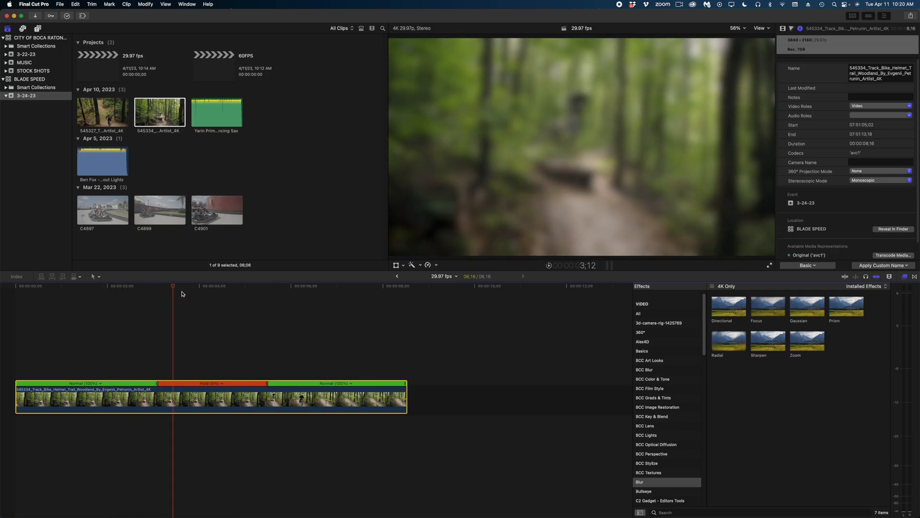
pyautogui.click(133, 285)
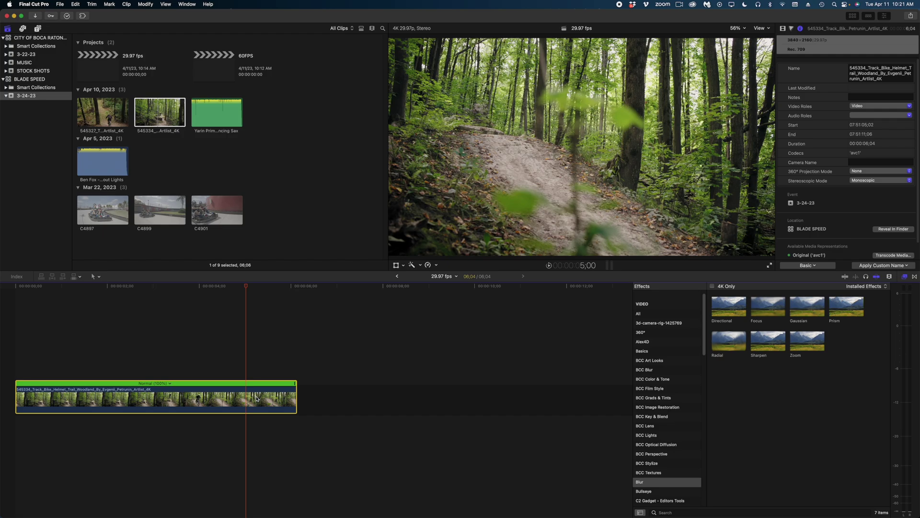
pyautogui.moveTo(437, 265)
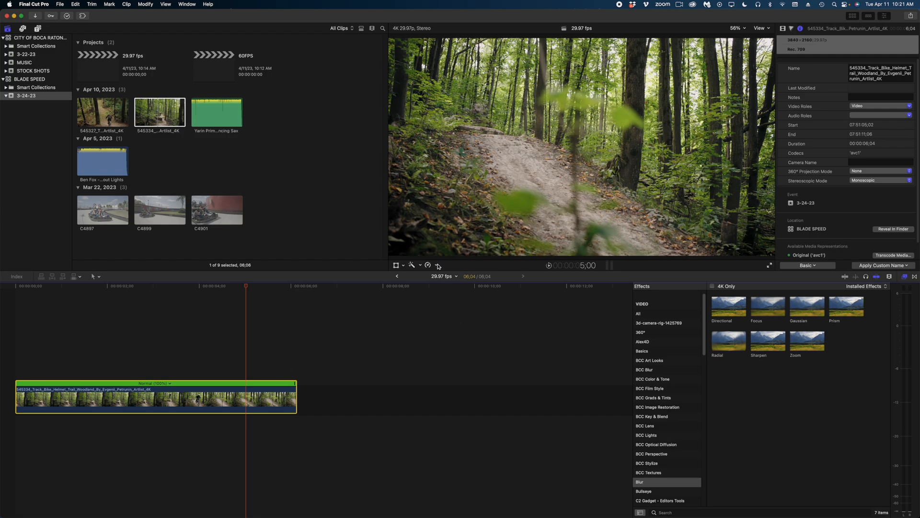
# Reset the trail clip's speed so it plays as one normal six-second stretch
pyautogui.click(437, 265)
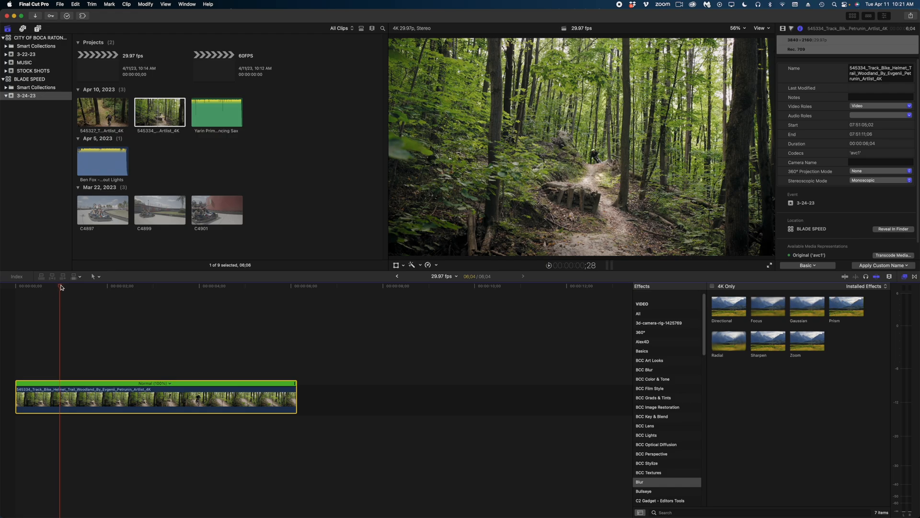
# Blade the clip's speed at the playhead near the two-second mark
pyautogui.click(115, 286)
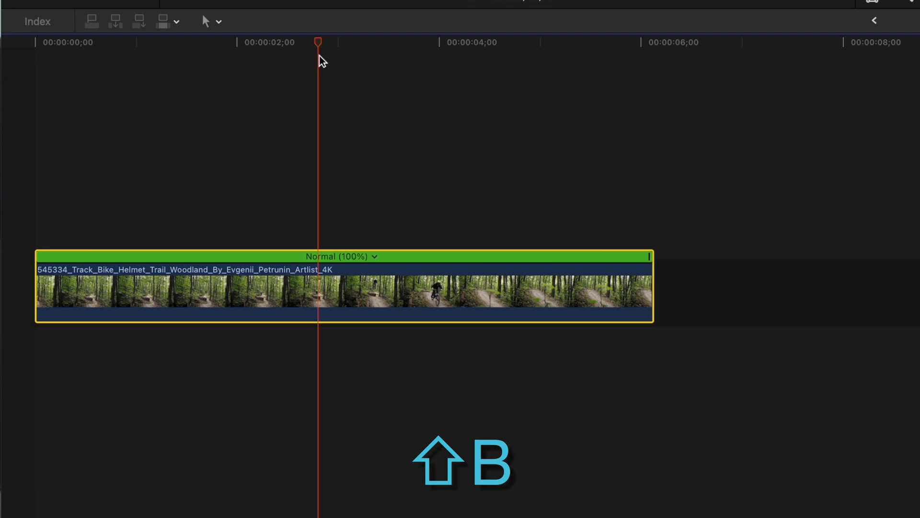
pyautogui.press('b')
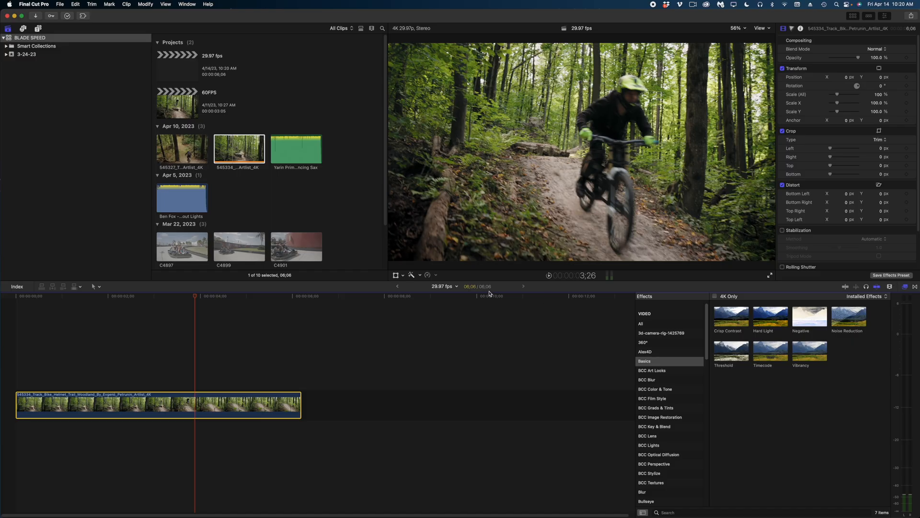
# Bring up Custom Speed for the trail clip and try a 150 rate value
pyautogui.click(428, 275)
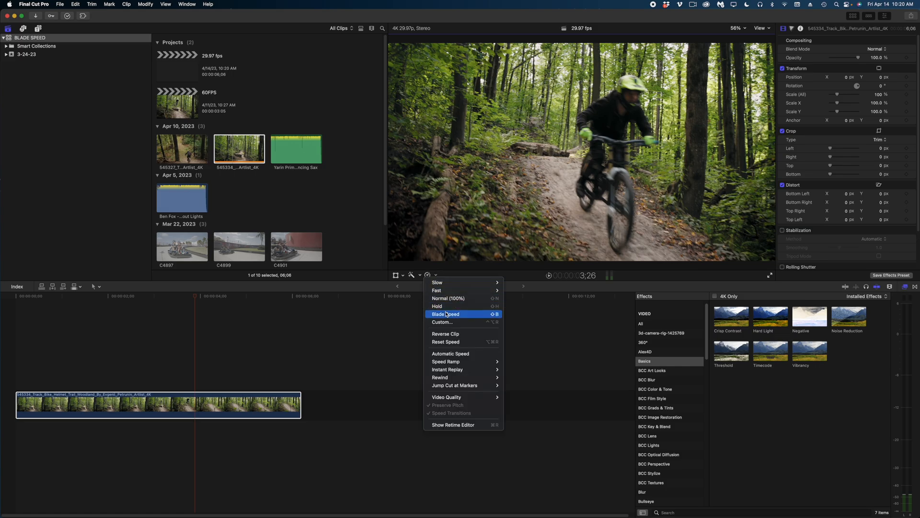
pyautogui.moveTo(443, 322)
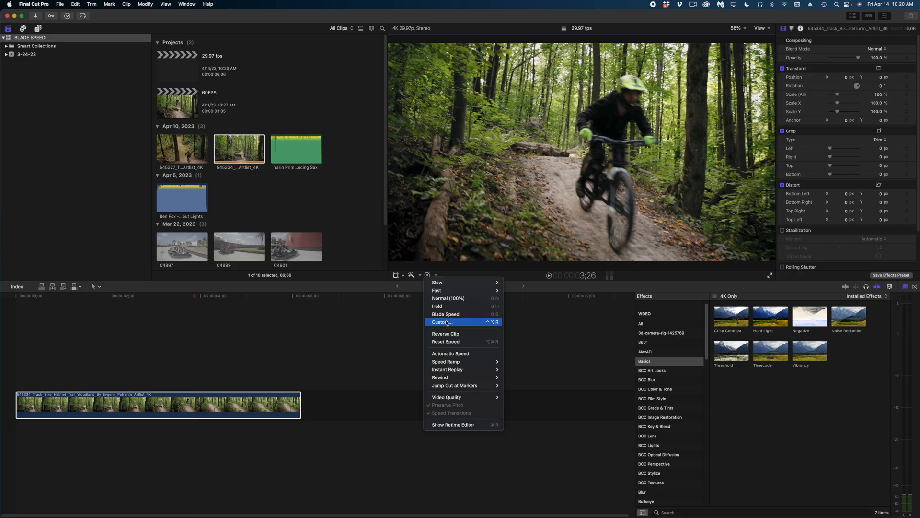
pyautogui.click(442, 322)
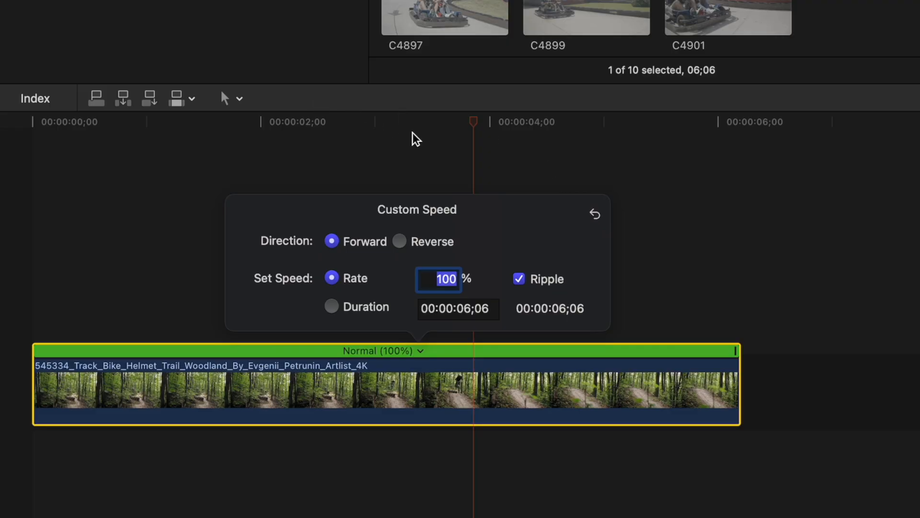
pyautogui.moveTo(393, 142)
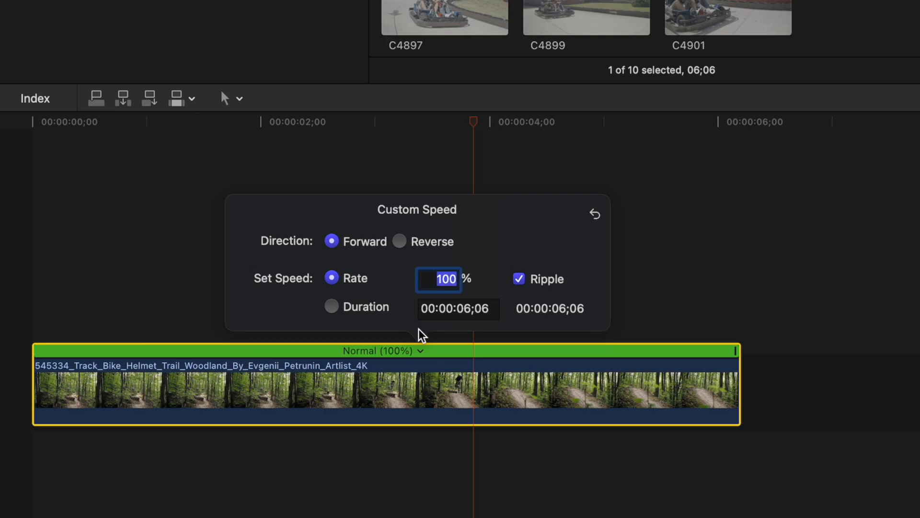
pyautogui.moveTo(393, 257)
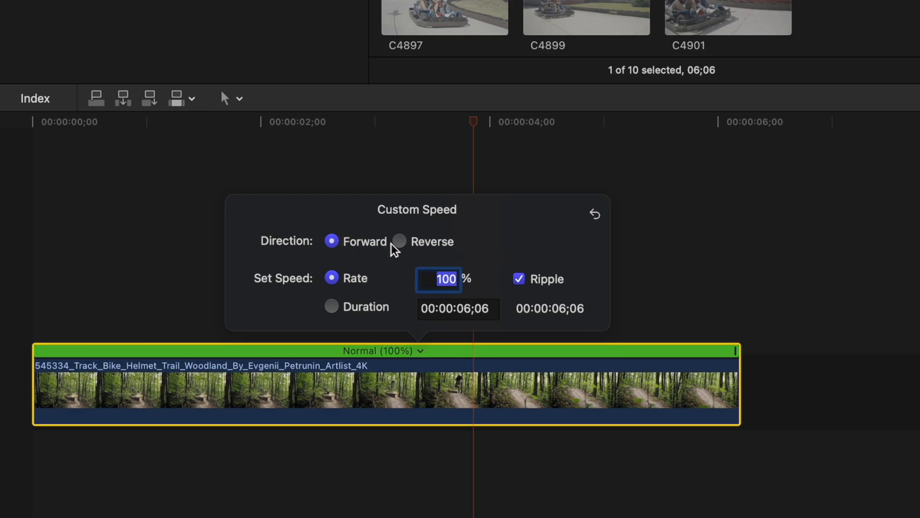
pyautogui.moveTo(406, 251)
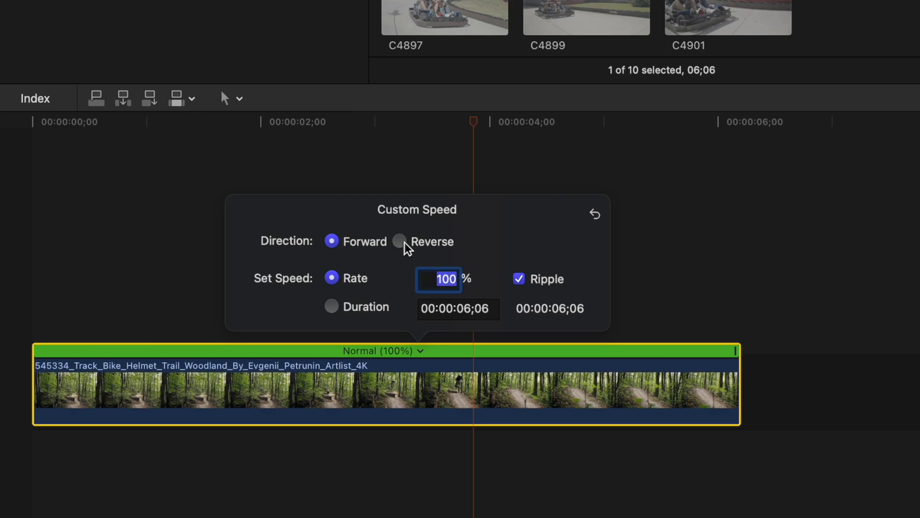
pyautogui.moveTo(485, 290)
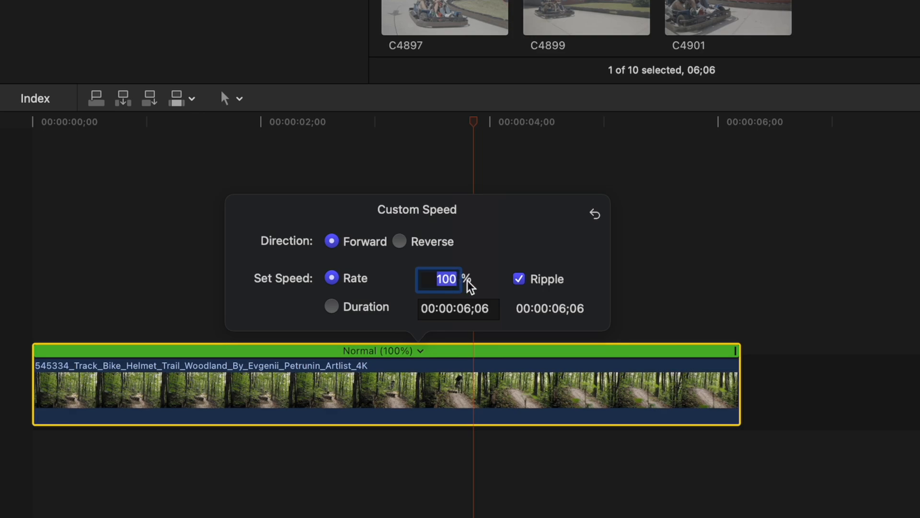
pyautogui.moveTo(479, 272)
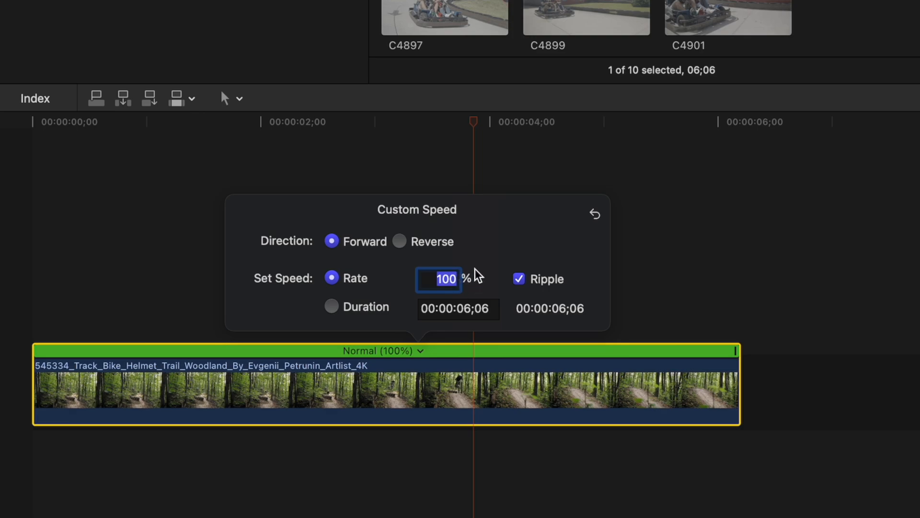
pyautogui.moveTo(464, 266)
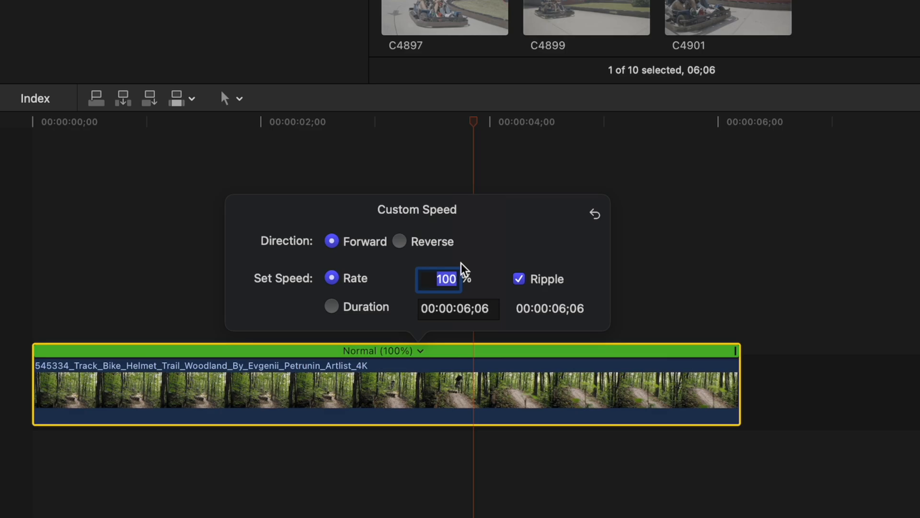
pyautogui.write('15')
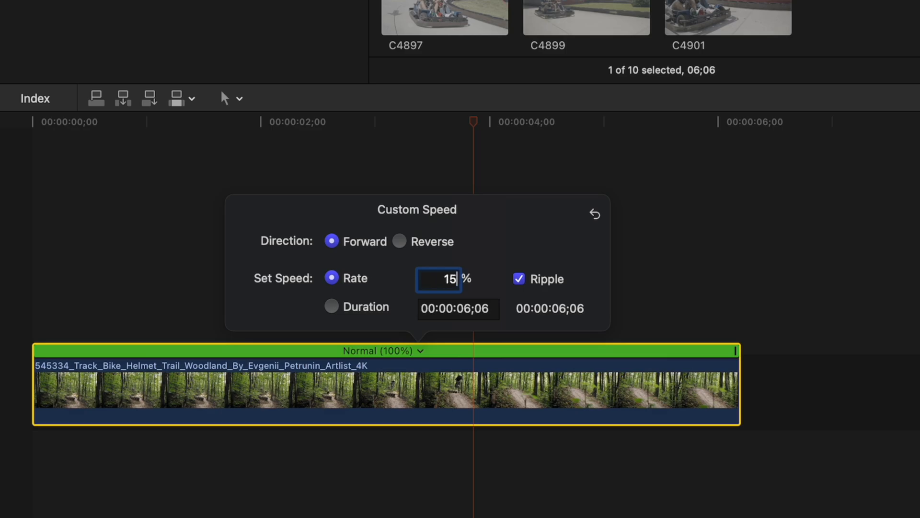
pyautogui.write('150')
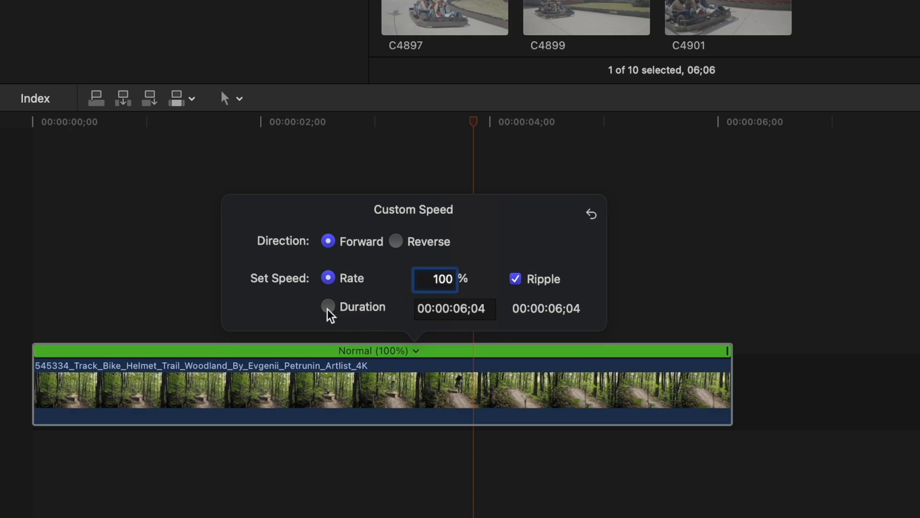
# Retime the clip by Duration to 5;00, speeding it to 123%
pyautogui.click(328, 307)
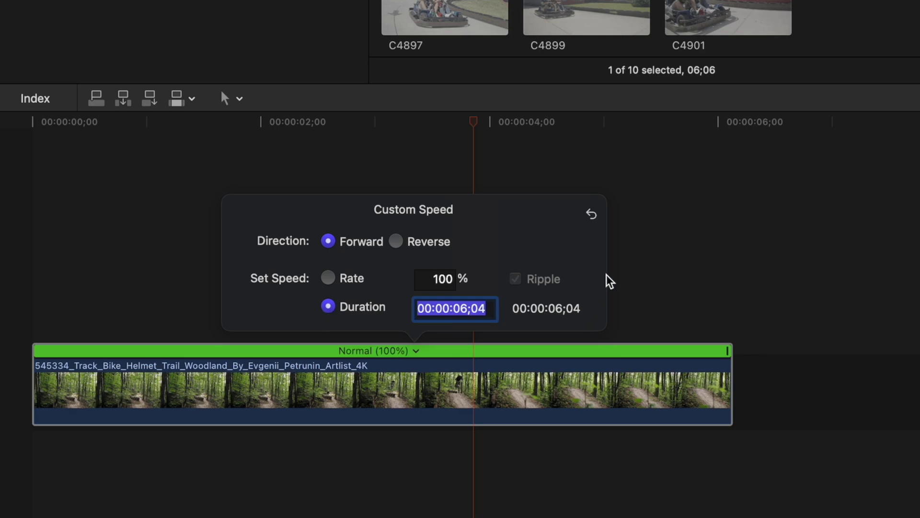
pyautogui.write('0')
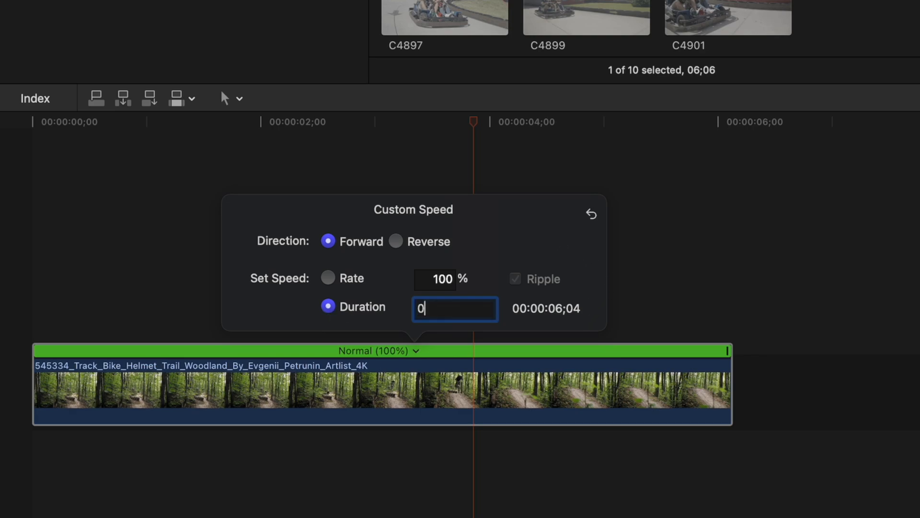
pyautogui.write('500')
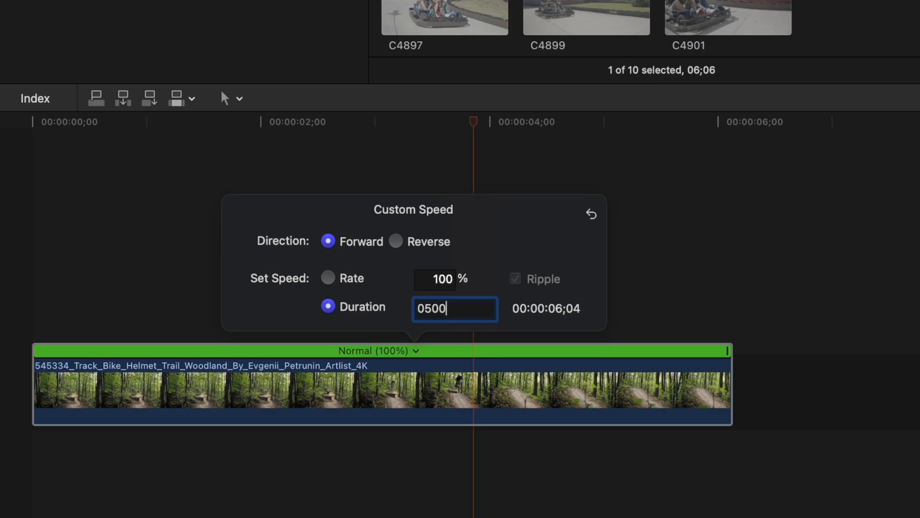
pyautogui.press('Enter')
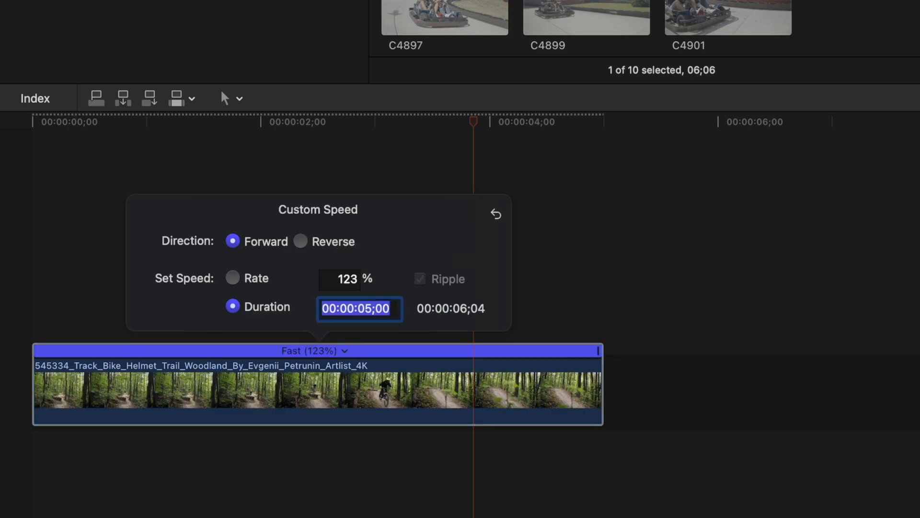
pyautogui.moveTo(238, 382)
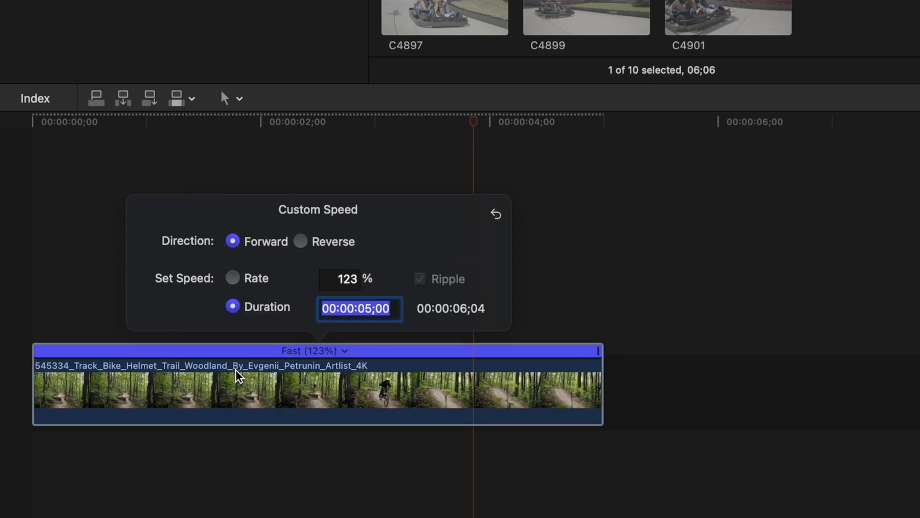
pyautogui.moveTo(304, 376)
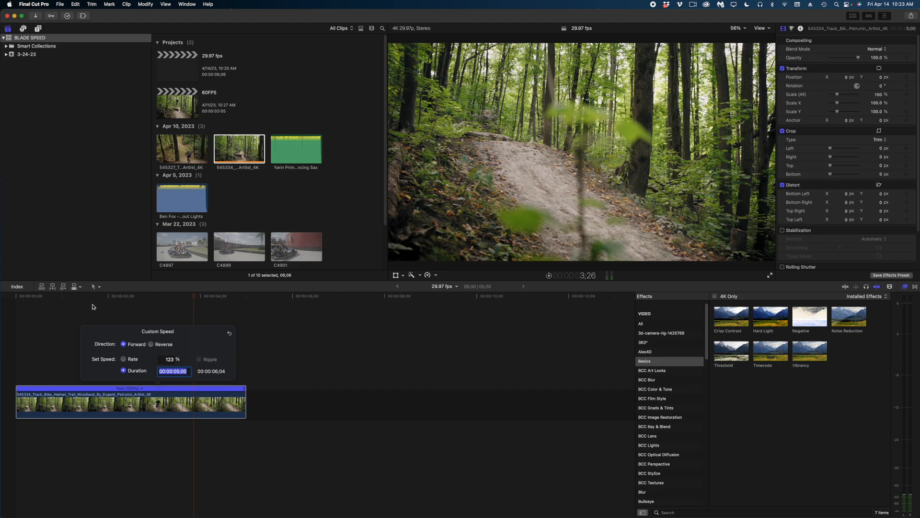
pyautogui.moveTo(295, 354)
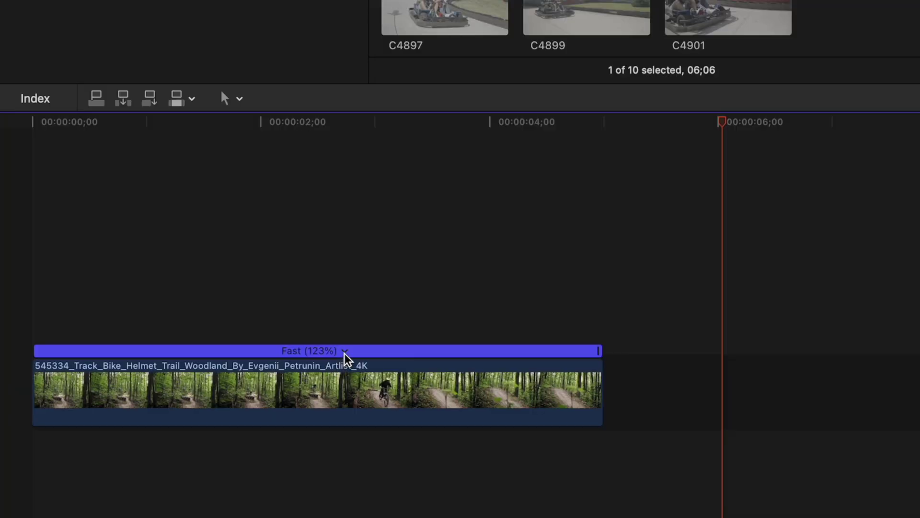
# Reopen Custom Speed from the Fast (123%) speed bar and restore normal rate
pyautogui.click(347, 351)
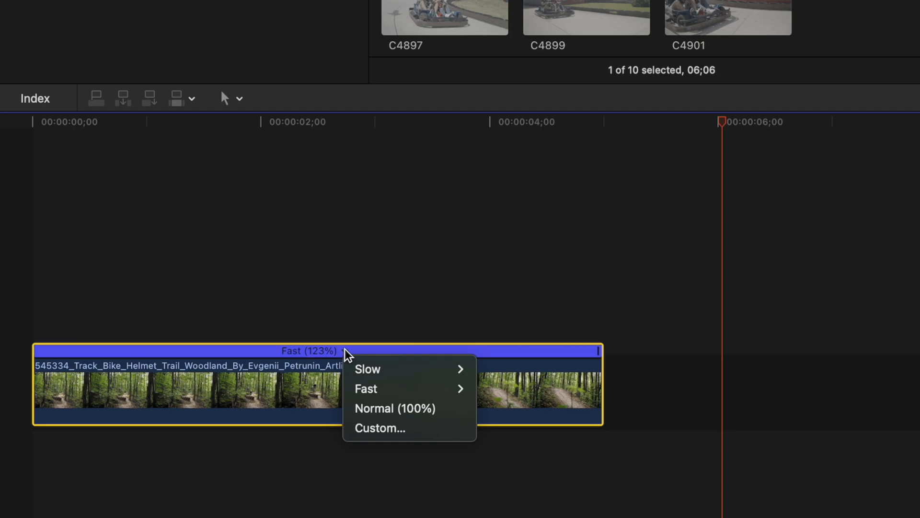
pyautogui.moveTo(367, 369)
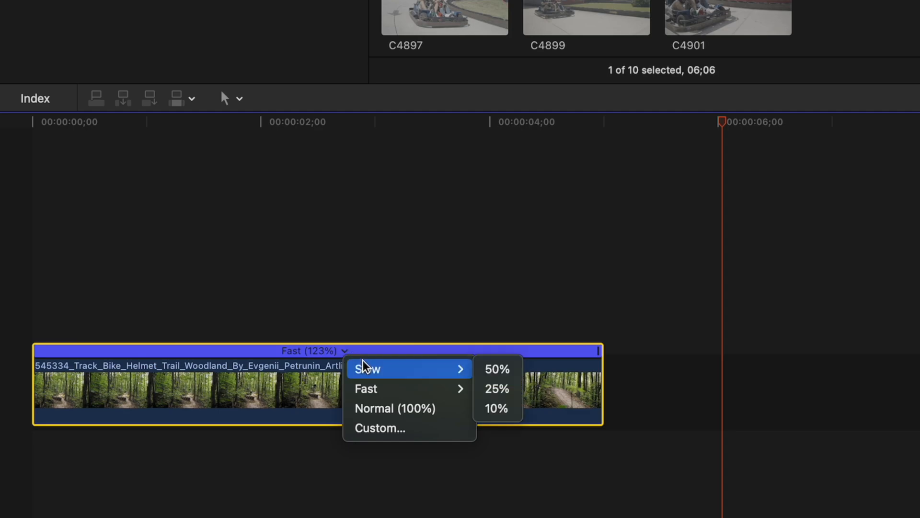
pyautogui.moveTo(370, 415)
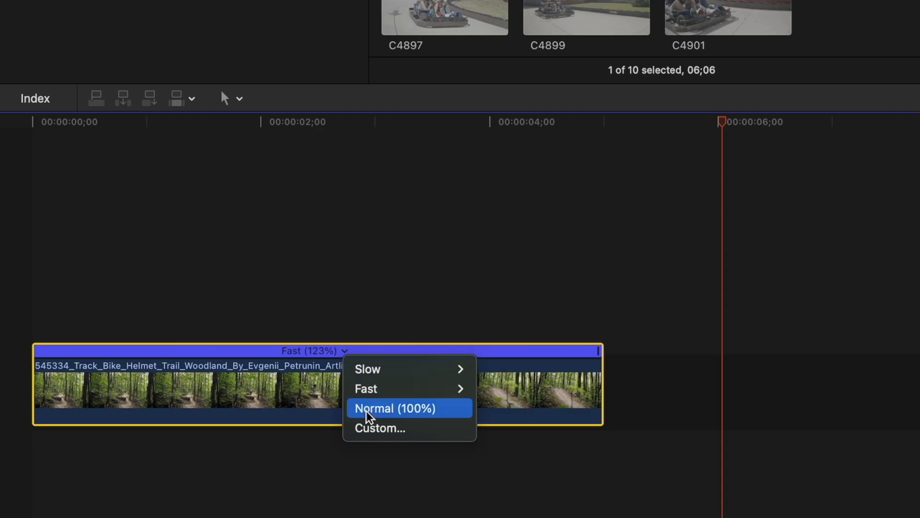
pyautogui.click(380, 427)
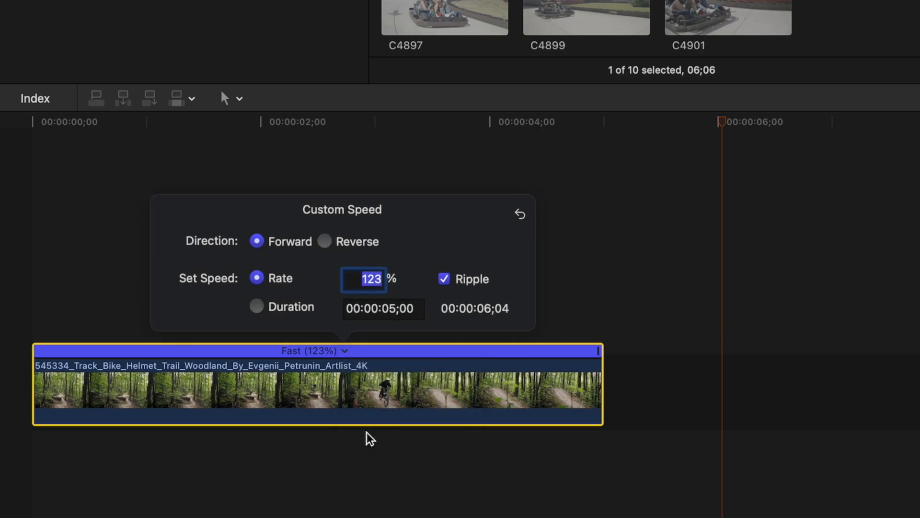
pyautogui.click(381, 153)
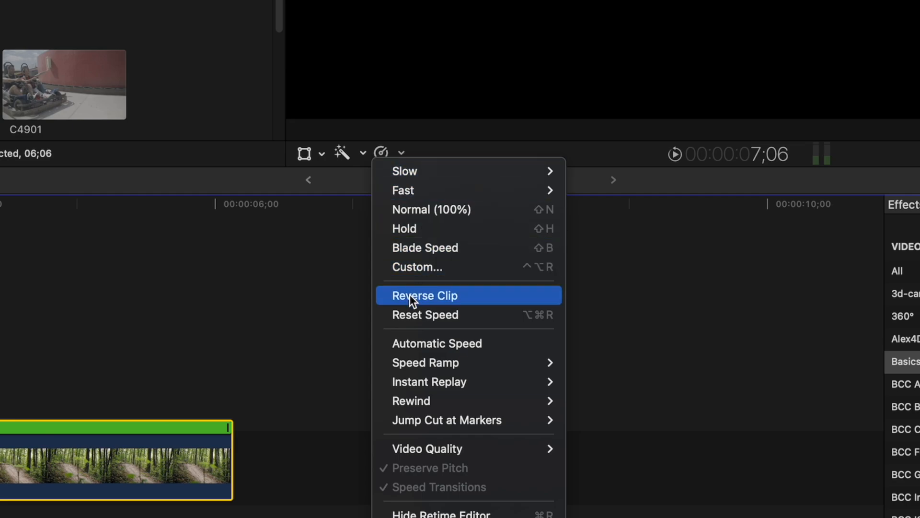
pyautogui.moveTo(476, 306)
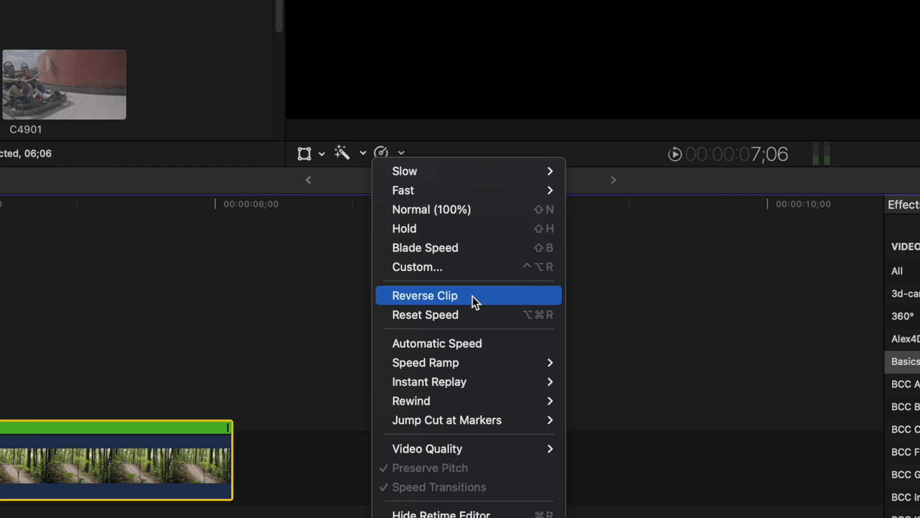
# Reverse the clip, then Reset Speed to forward Normal 100% at 6;04
pyautogui.click(425, 295)
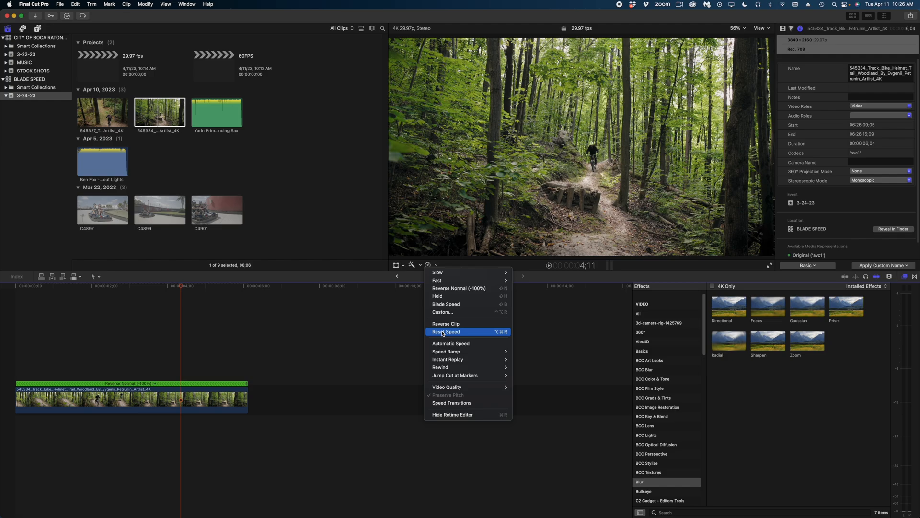
pyautogui.click(445, 332)
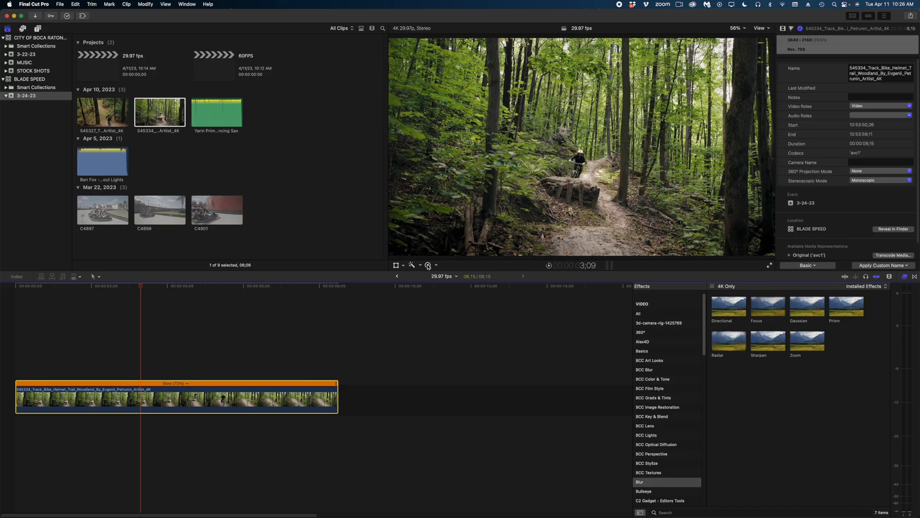
pyautogui.click(427, 265)
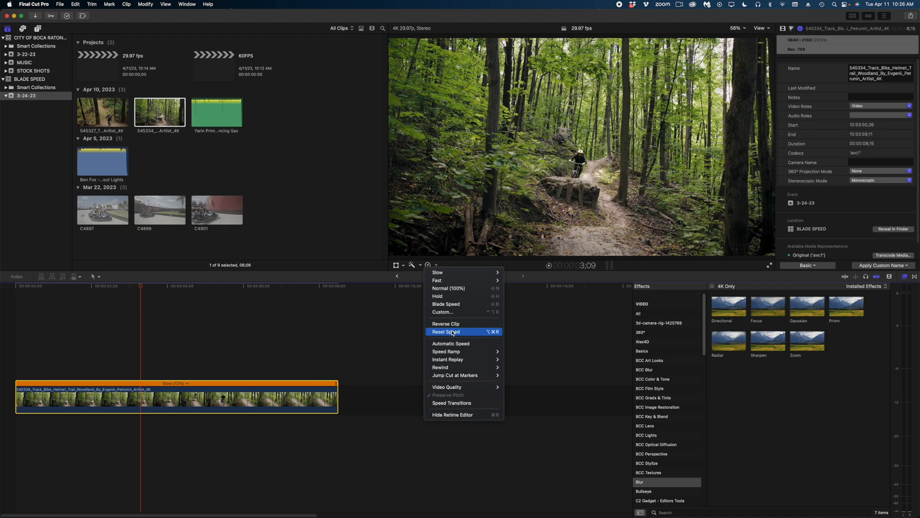
pyautogui.click(446, 331)
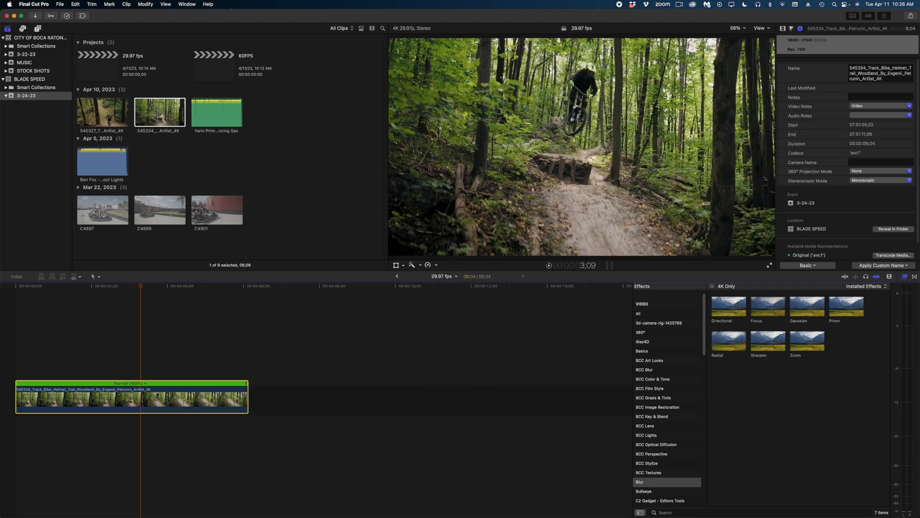
pyautogui.moveTo(287, 287)
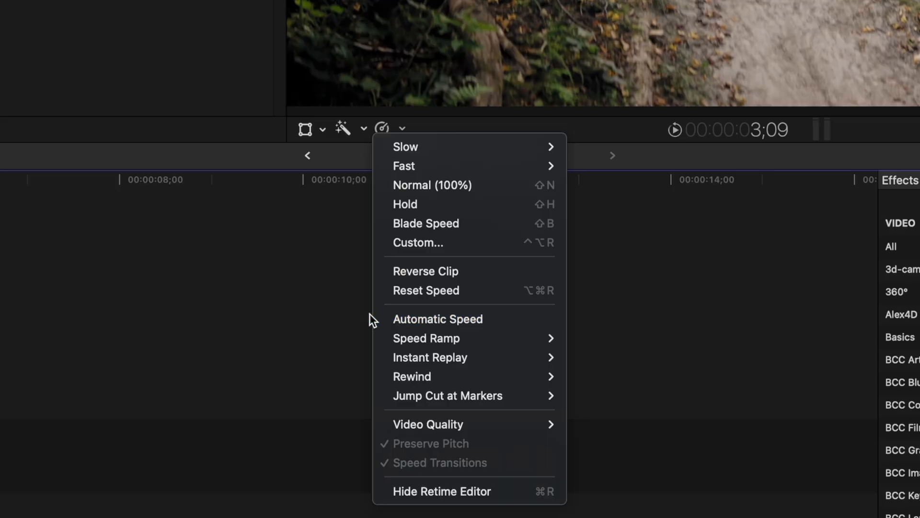
pyautogui.moveTo(325, 307)
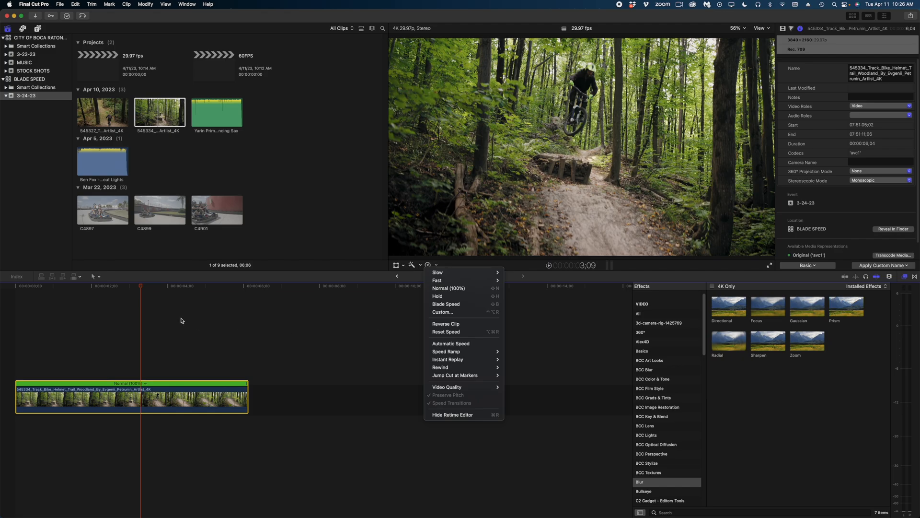
# Hide the retime editor for the 6;04 trail clip, then reopen the Retime menu
pyautogui.click(207, 406)
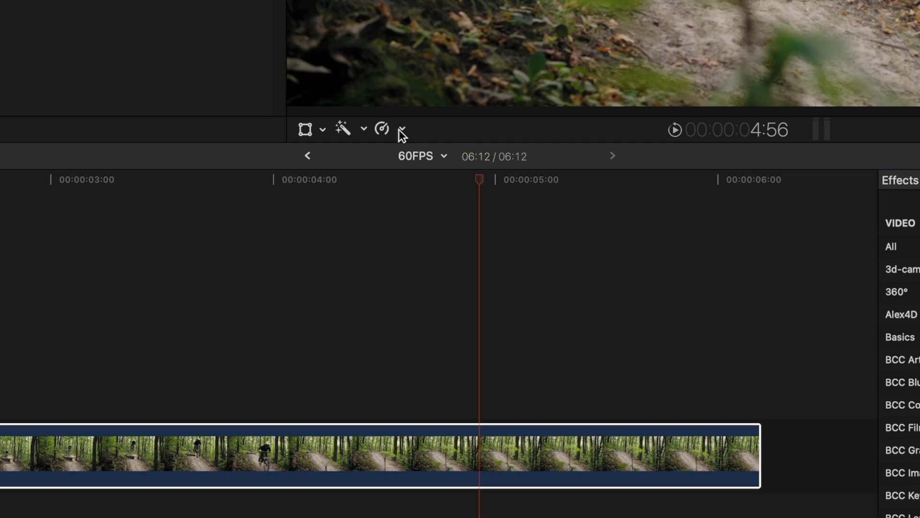
pyautogui.click(403, 129)
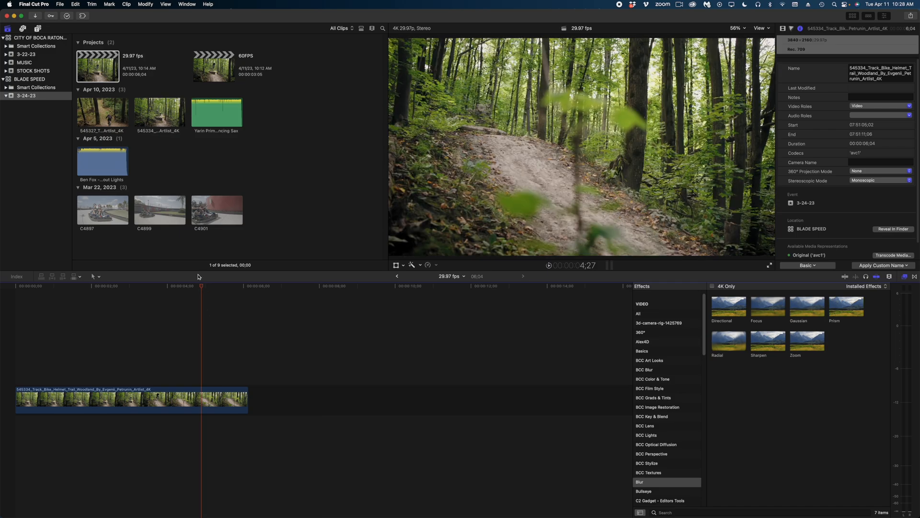
# Preview clip C4901 and show the retime editor again, reading Normal (100%)
pyautogui.click(216, 209)
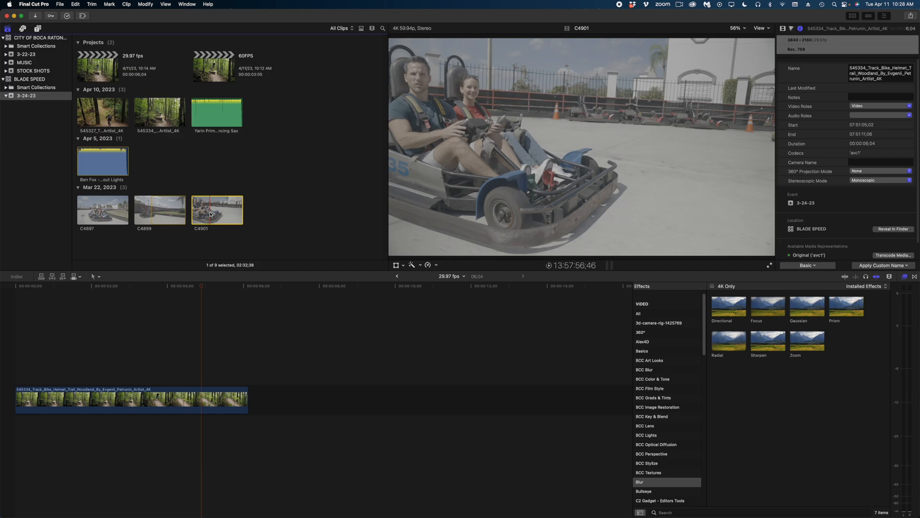
pyautogui.click(159, 210)
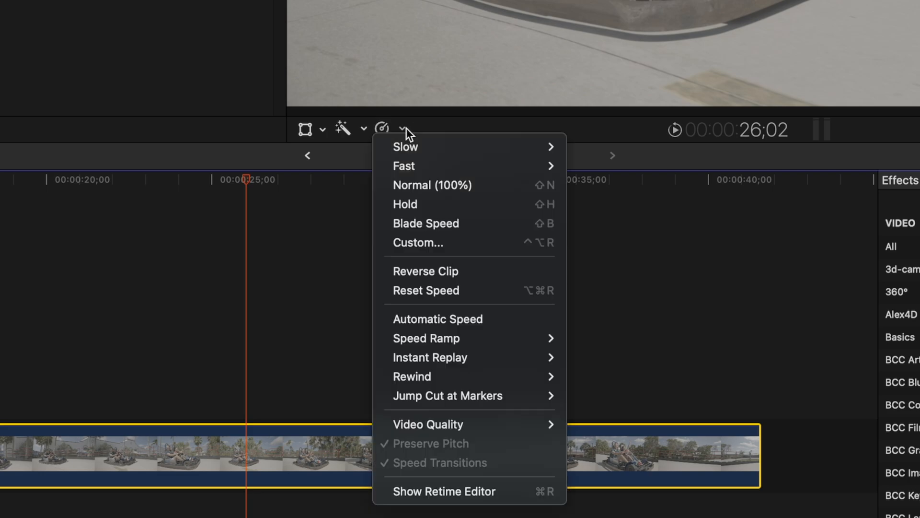
pyautogui.click(437, 319)
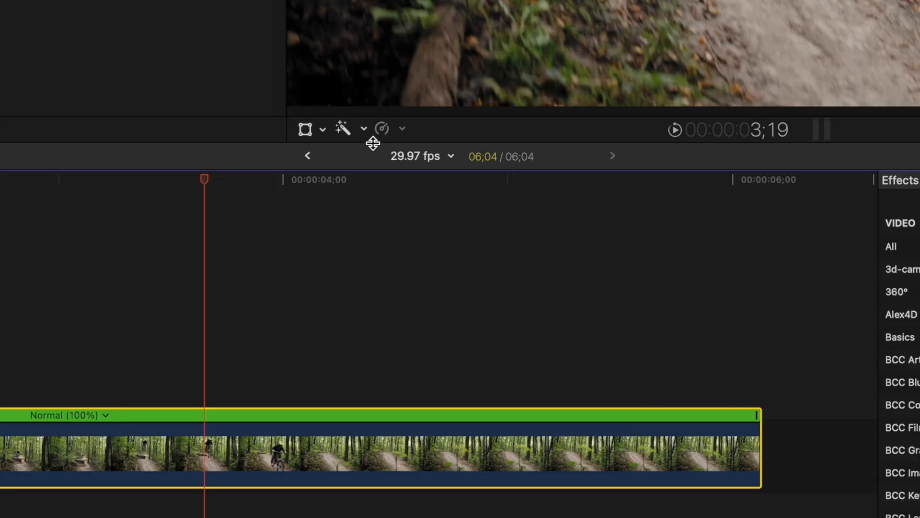
# Apply a Speed Ramp to 0%, reset the speed, then a Speed Ramp from 0%
pyautogui.click(403, 129)
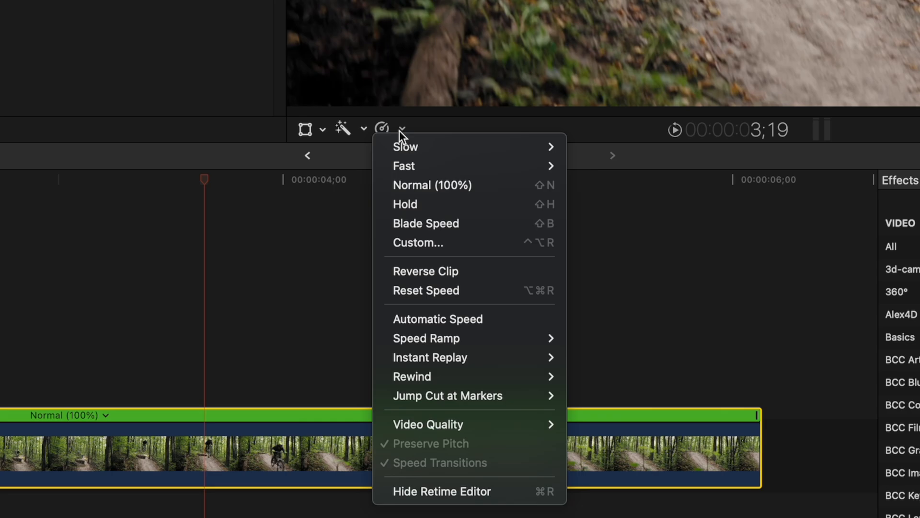
pyautogui.moveTo(435, 337)
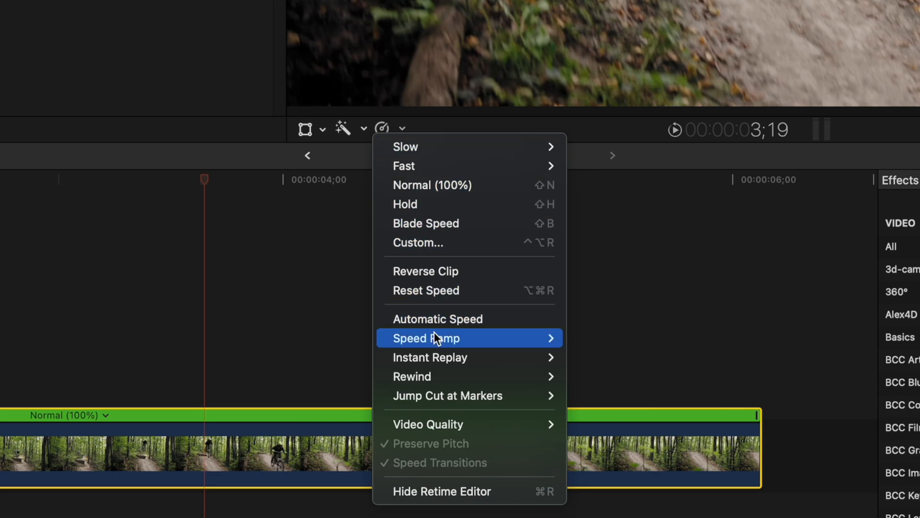
pyautogui.moveTo(547, 343)
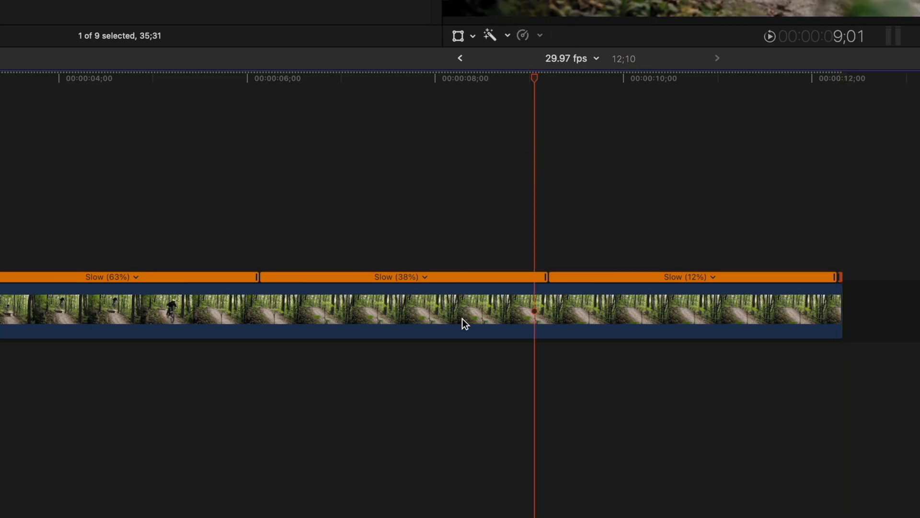
pyautogui.click(524, 34)
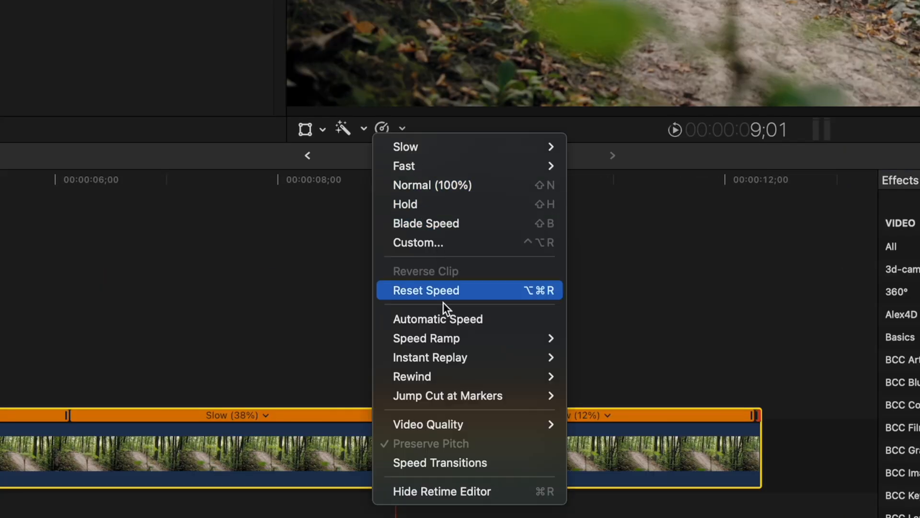
pyautogui.moveTo(426, 338)
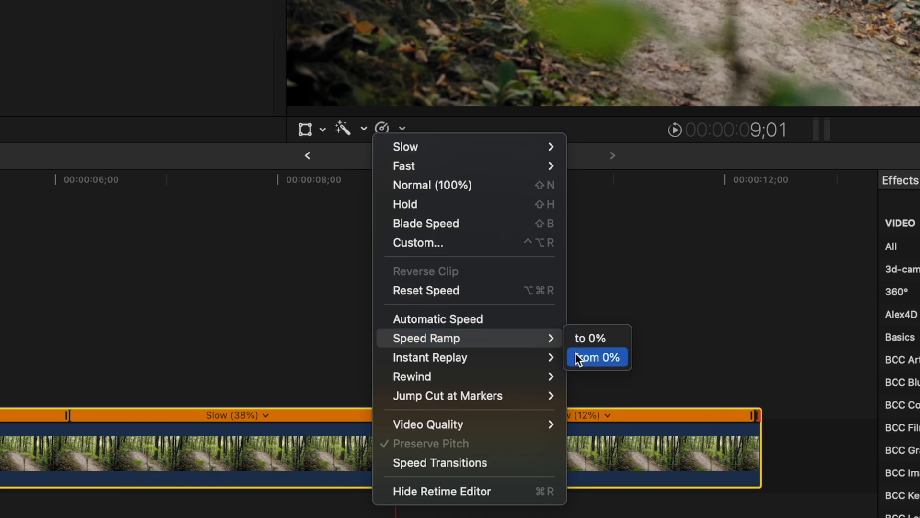
pyautogui.click(597, 357)
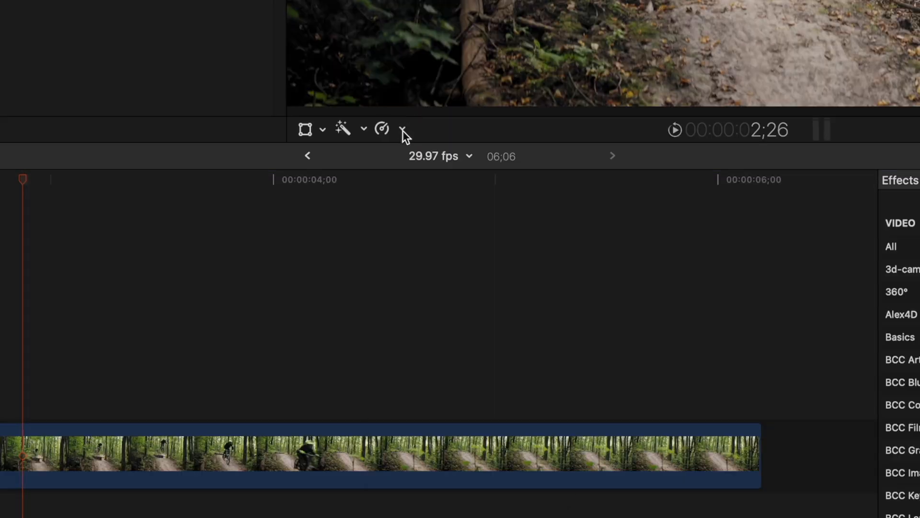
# Show the retime editor for the 6;06 clip and set its speed to Automatic
pyautogui.click(402, 129)
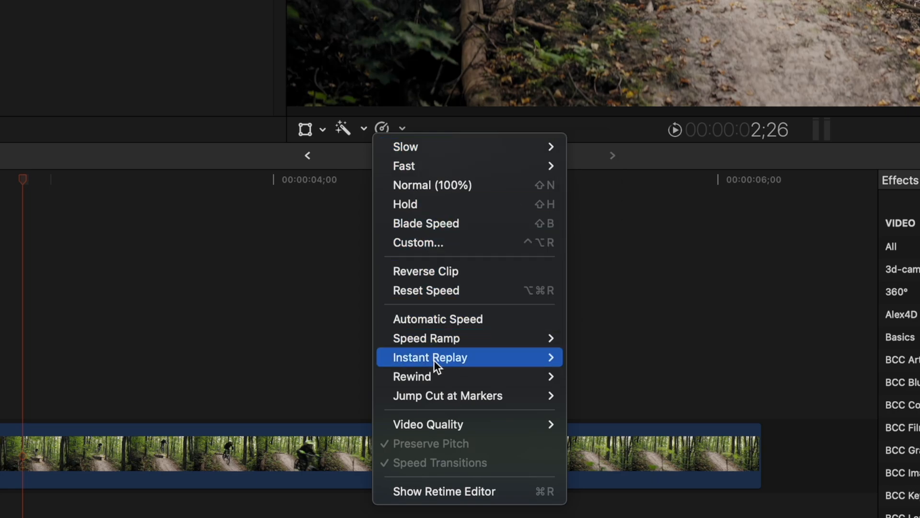
pyautogui.moveTo(437, 364)
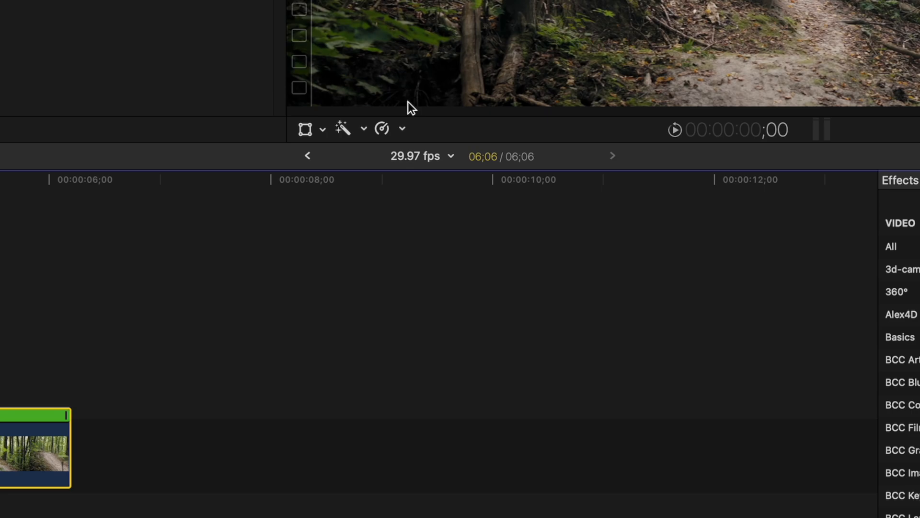
pyautogui.click(400, 128)
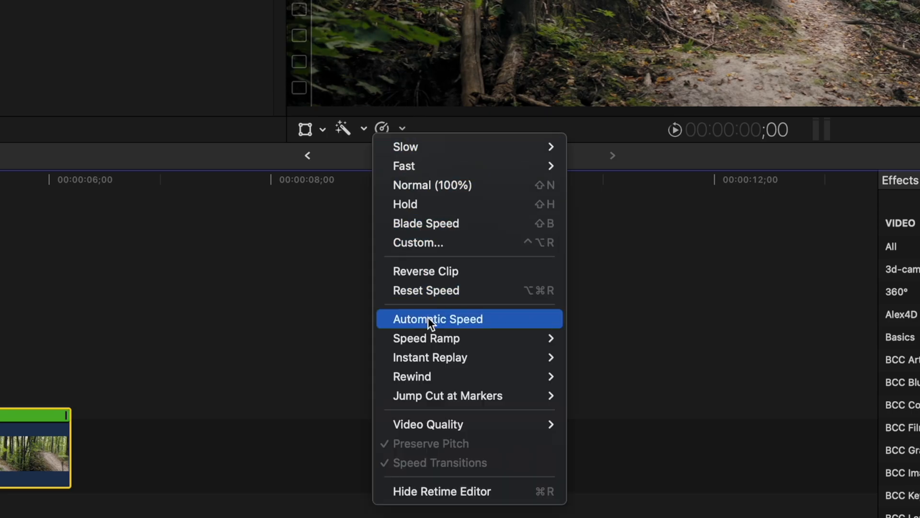
pyautogui.moveTo(430, 357)
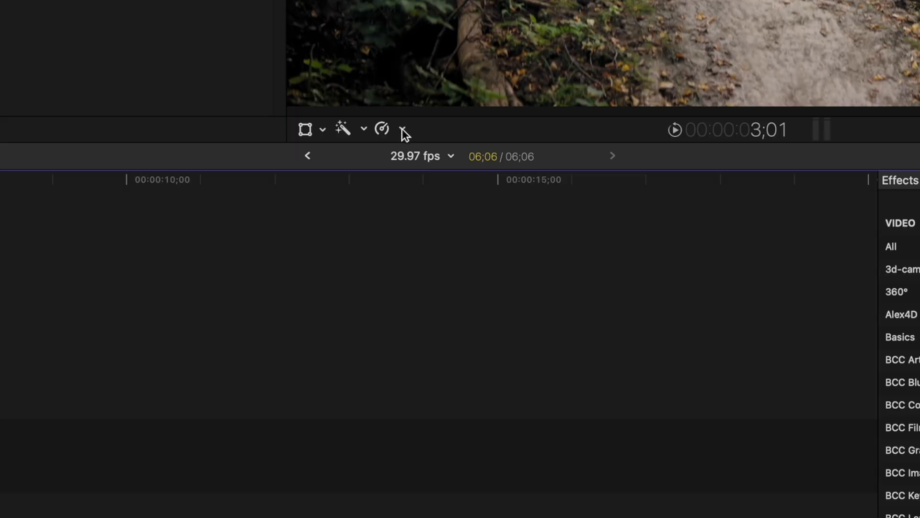
# Add Rewind sections at 1x and then 4x, leaving one Normal (100%) section
pyautogui.click(382, 128)
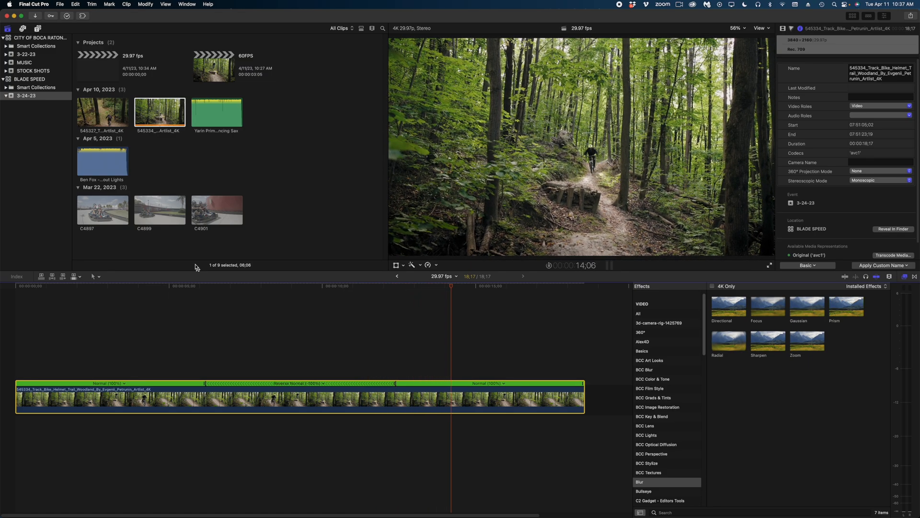
pyautogui.click(382, 129)
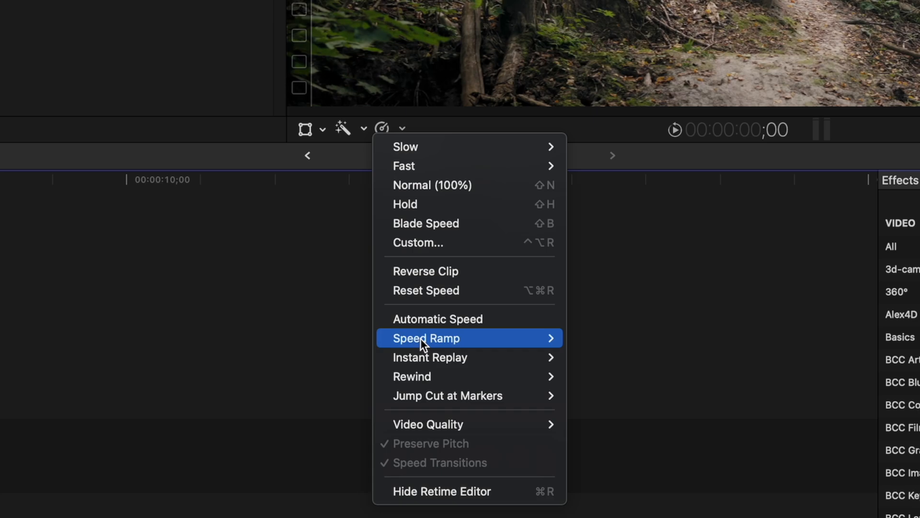
pyautogui.moveTo(435, 376)
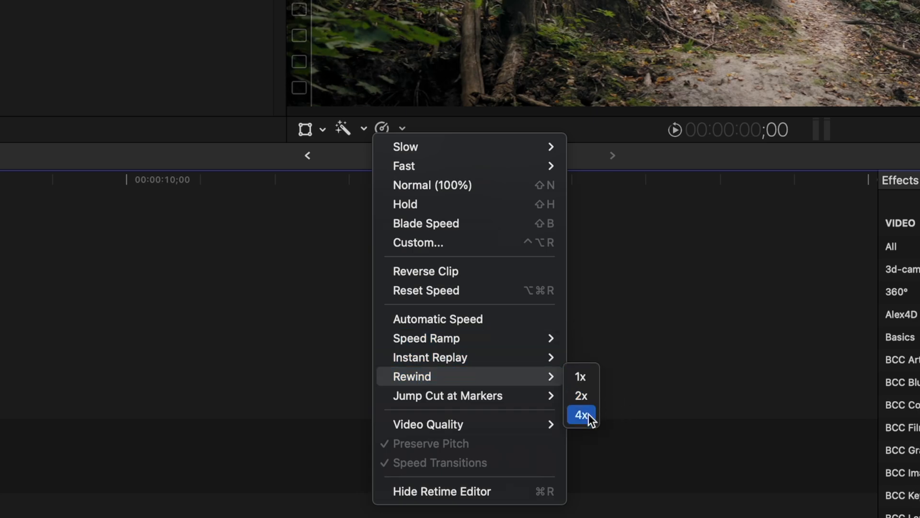
pyautogui.click(581, 414)
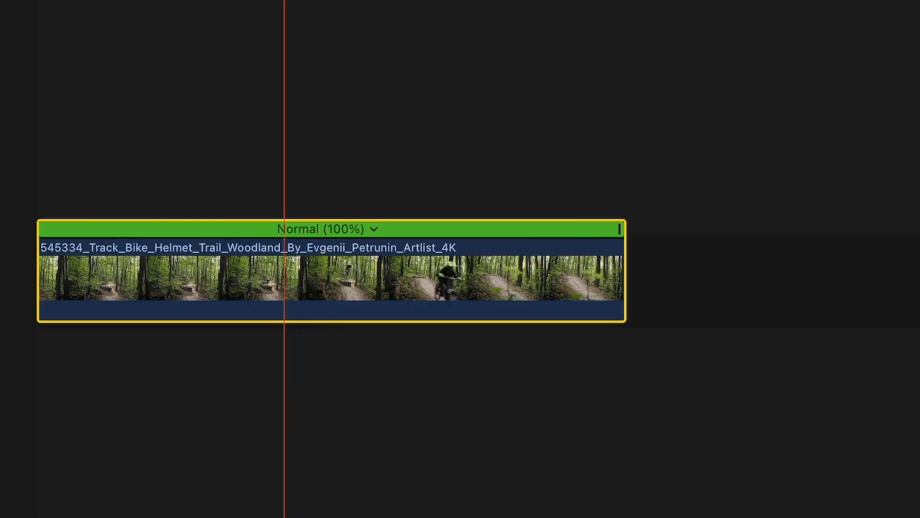
# Blade the trail clip into two pieces (Cmd+B) and reopen the Retime menu
pyautogui.press('cmd+b')
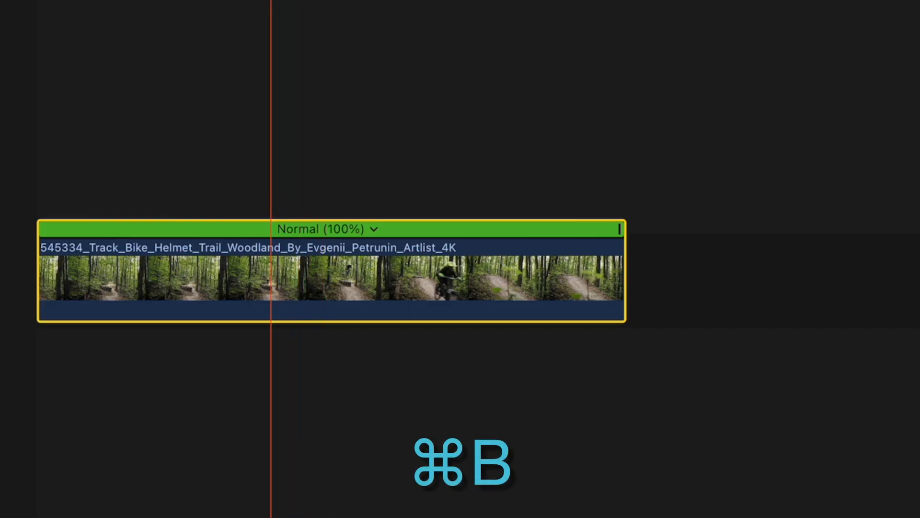
pyautogui.press('cmd+b')
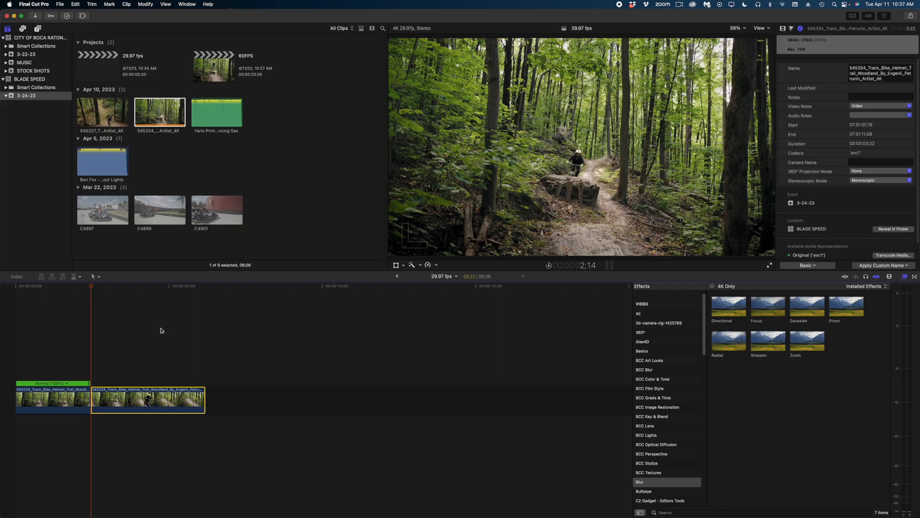
pyautogui.moveTo(633, 138)
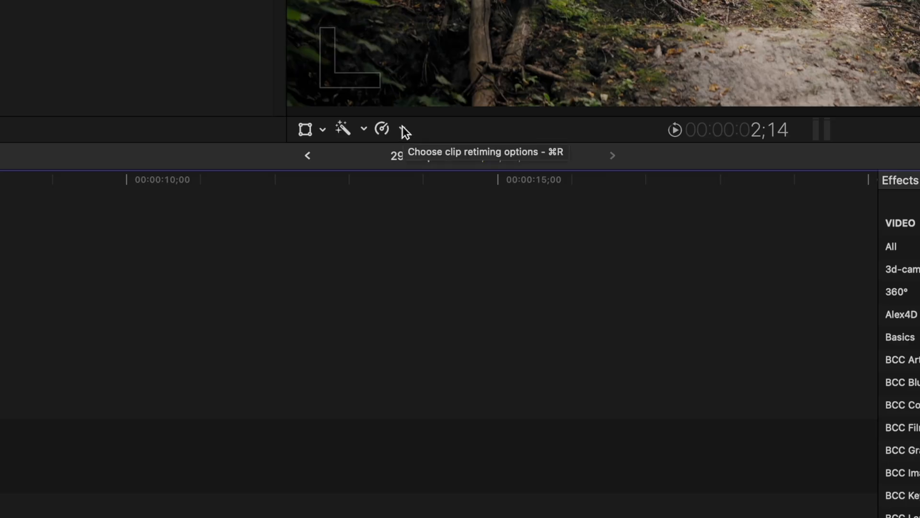
pyautogui.click(381, 128)
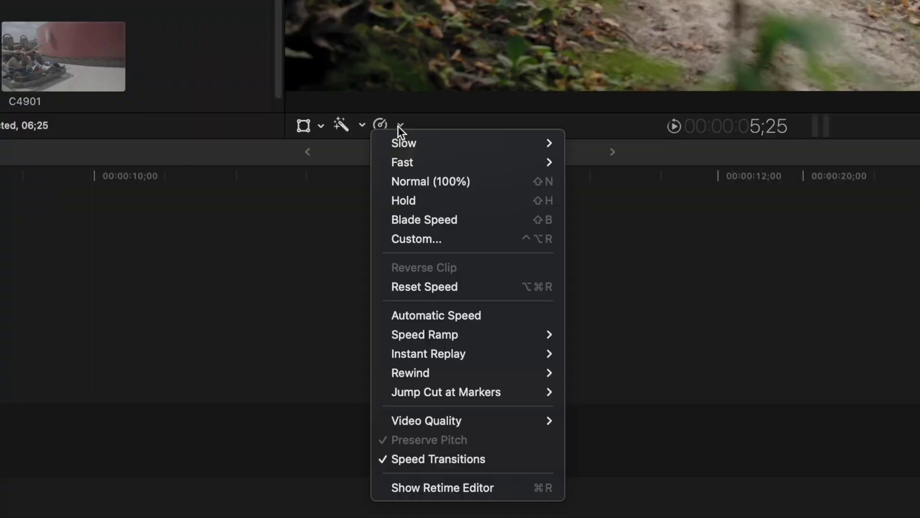
pyautogui.moveTo(429, 400)
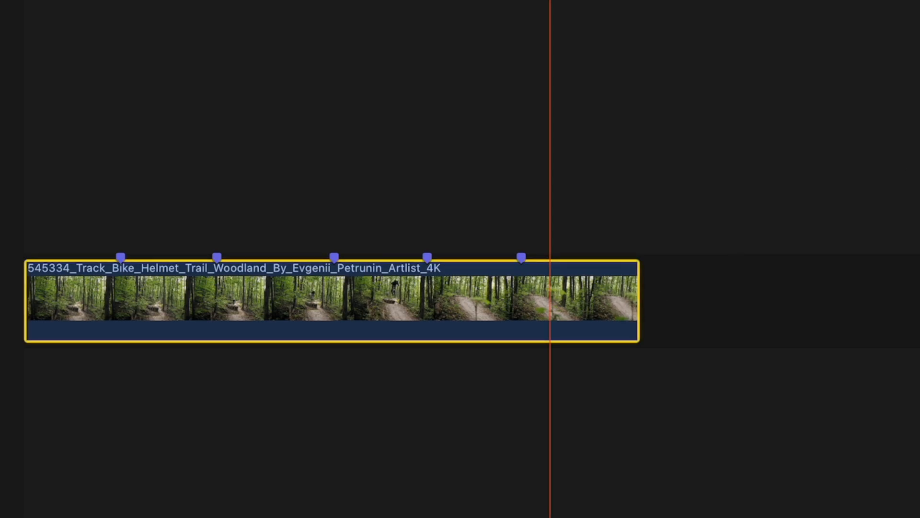
pyautogui.click(380, 125)
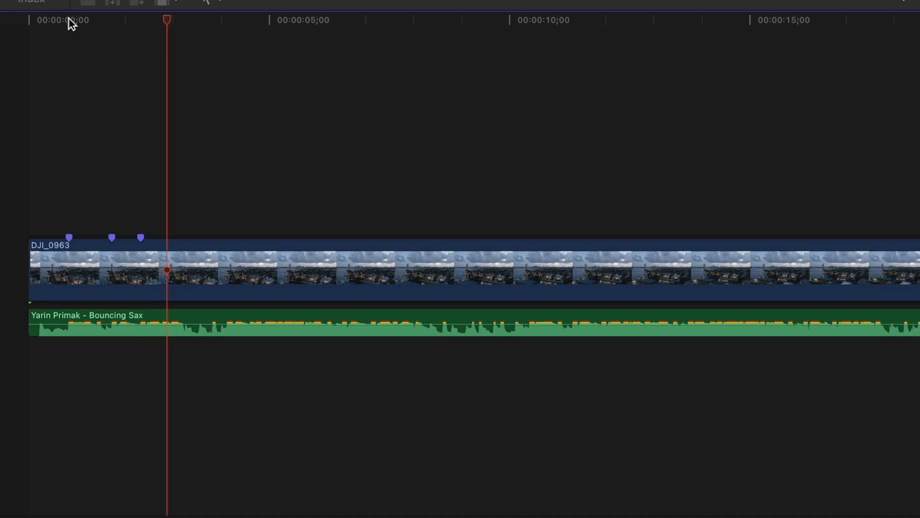
pyautogui.click(380, 125)
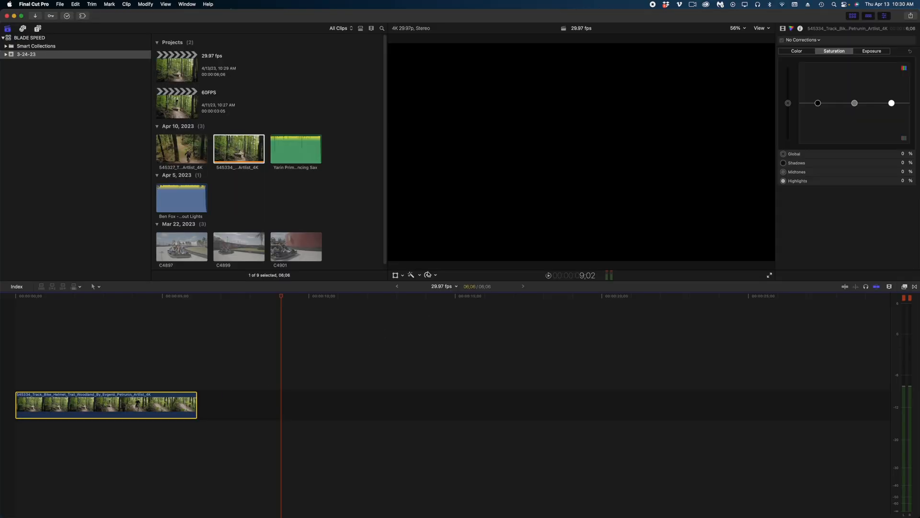
# Slow the trail clip to 25% and set its Video Quality to Frame Blending
pyautogui.click(427, 274)
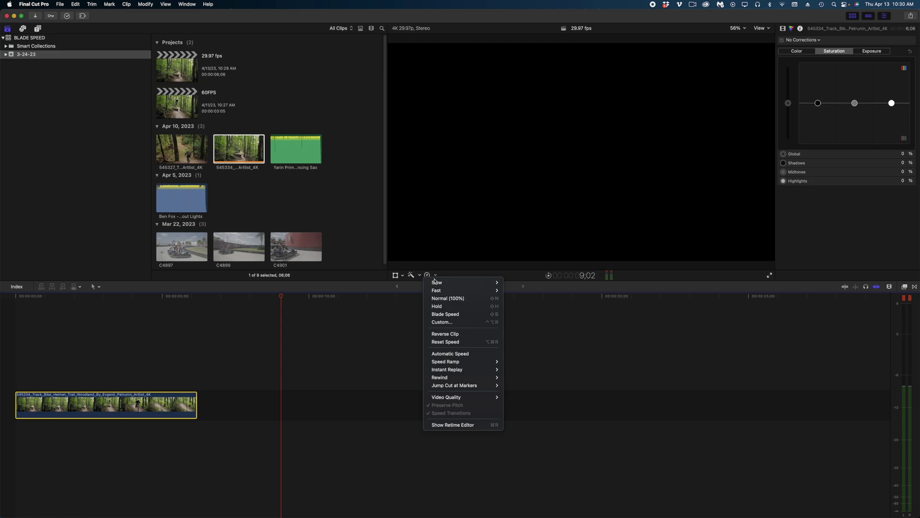
pyautogui.moveTo(438, 282)
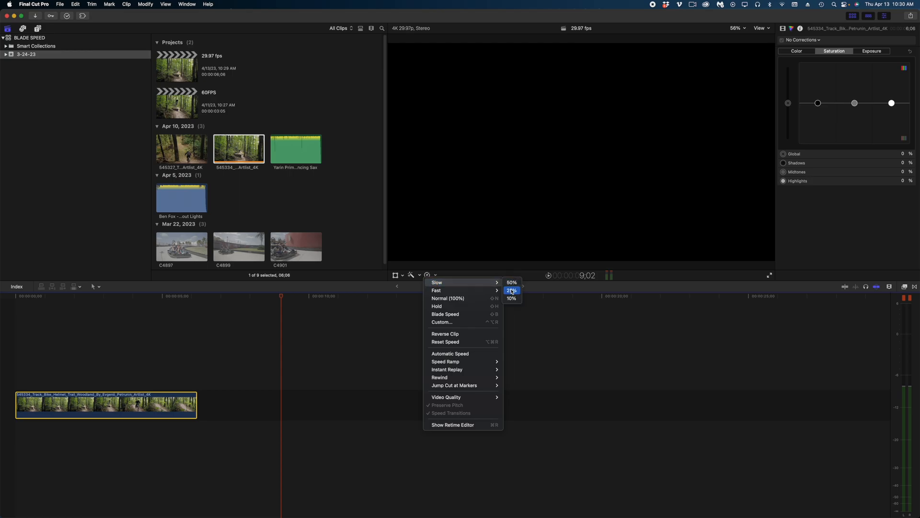
pyautogui.click(512, 289)
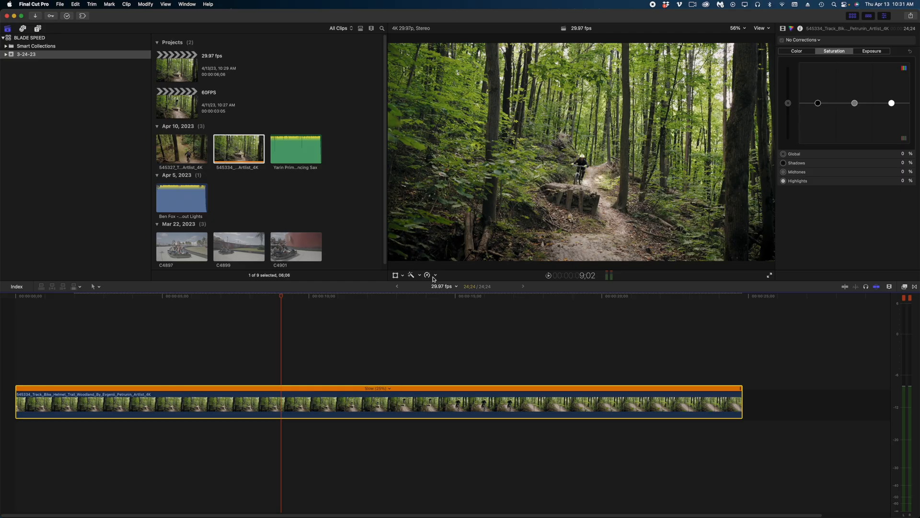
pyautogui.click(436, 275)
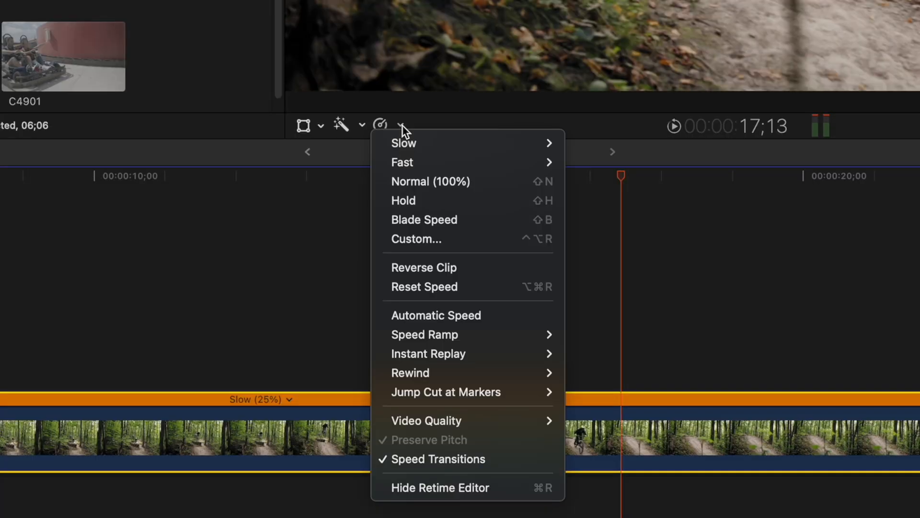
pyautogui.moveTo(438, 421)
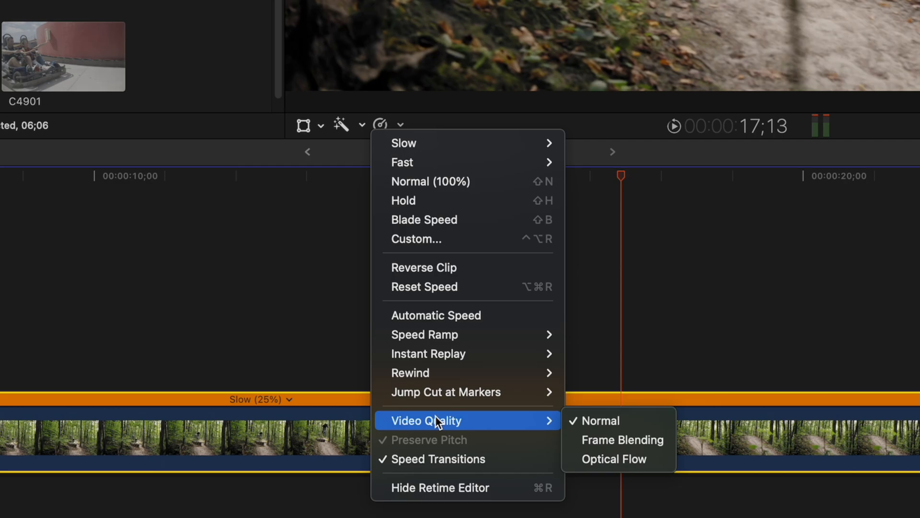
pyautogui.moveTo(634, 439)
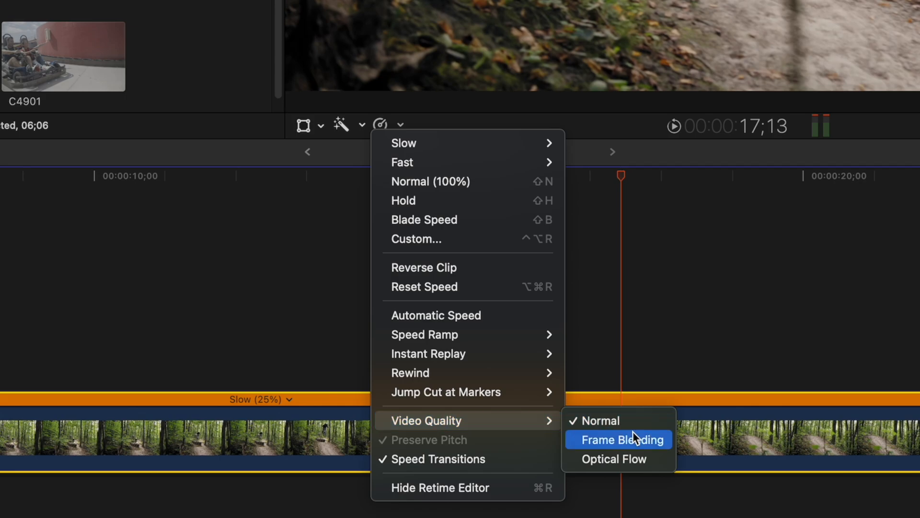
pyautogui.click(619, 439)
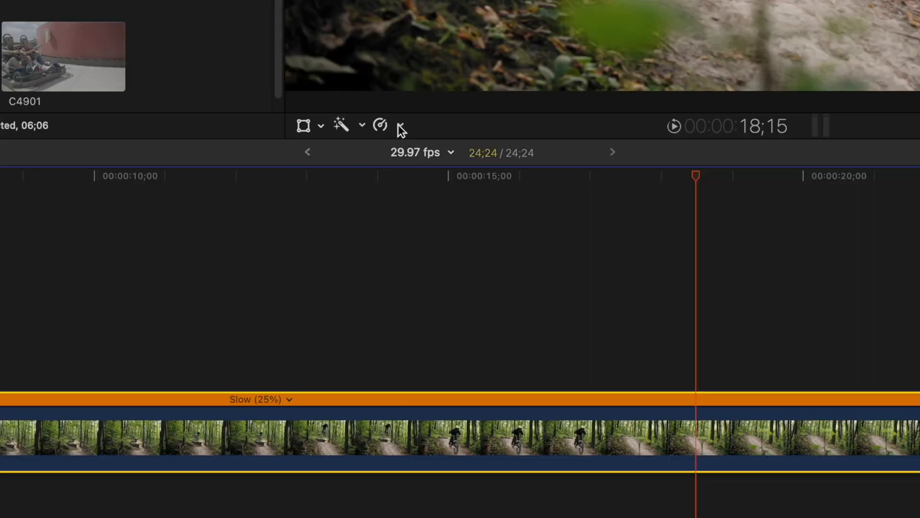
pyautogui.click(380, 125)
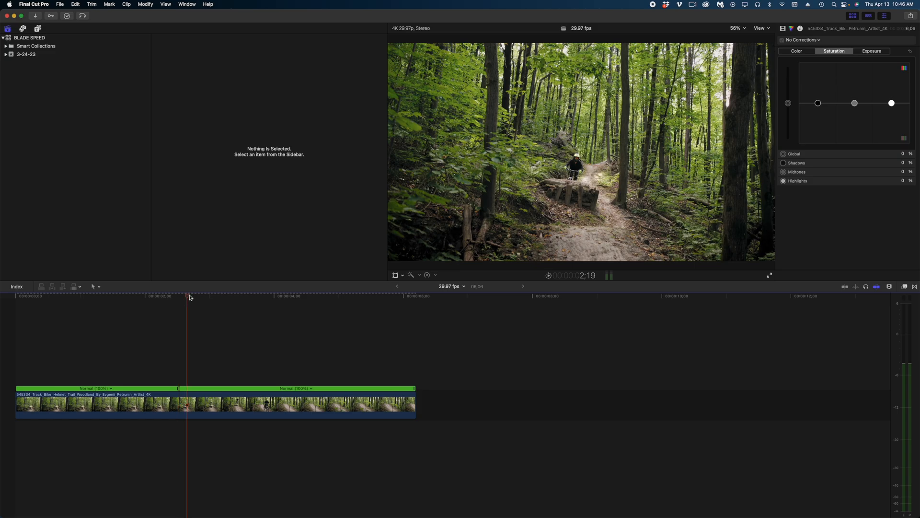
# Move the playhead into the clip and enable Speed Transitions between its sections
pyautogui.click(251, 305)
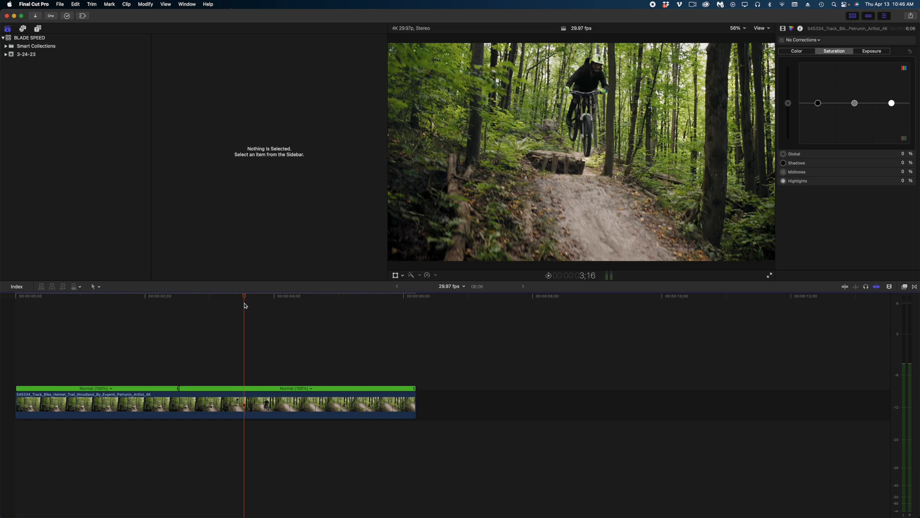
pyautogui.click(379, 125)
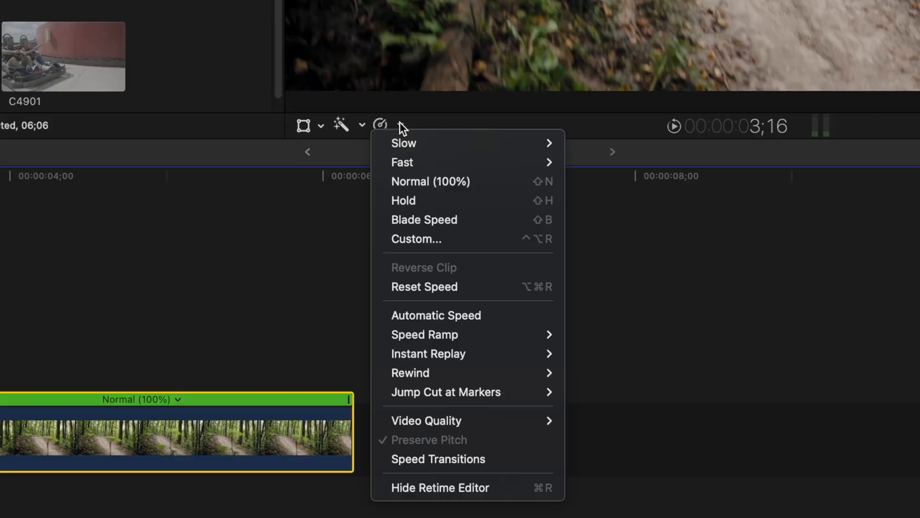
pyautogui.moveTo(435, 460)
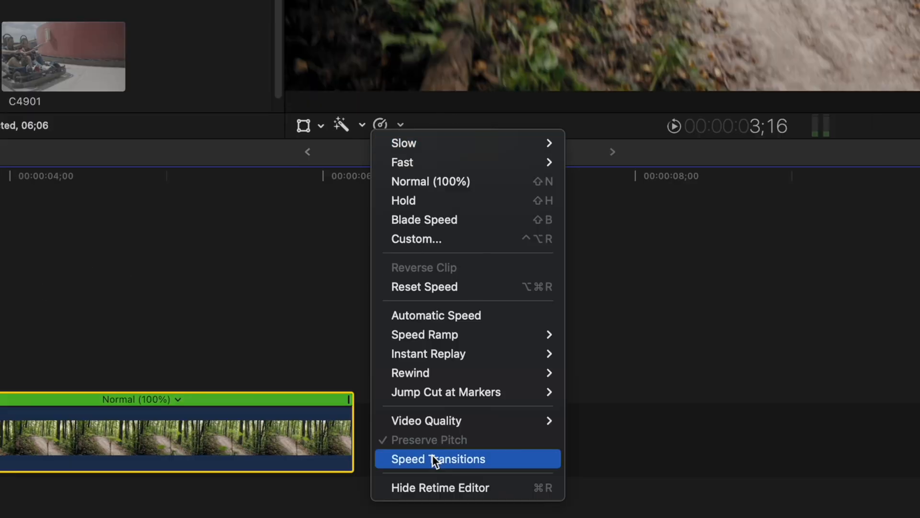
pyautogui.click(437, 458)
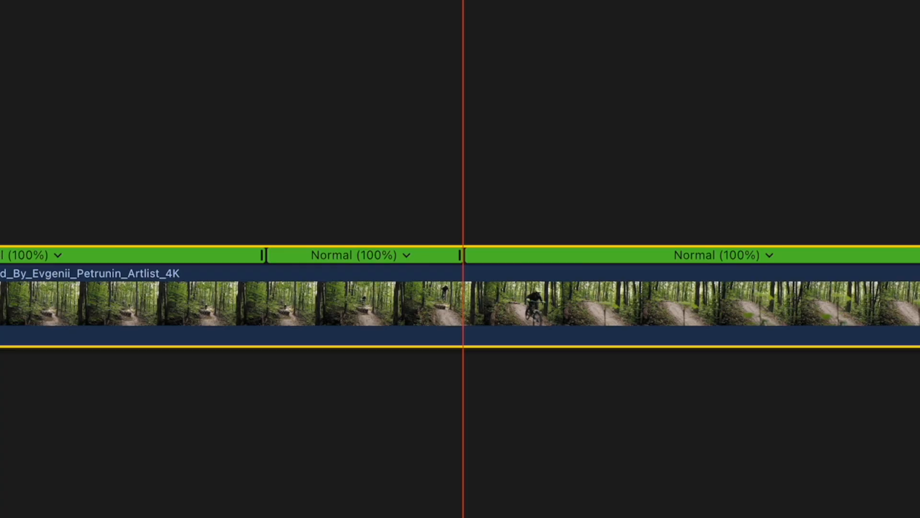
pyautogui.moveTo(468, 261)
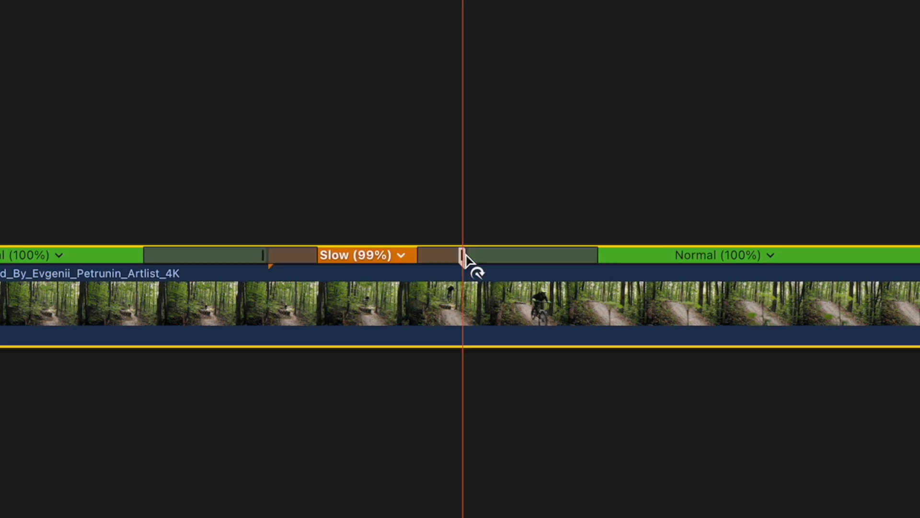
# Drag the middle section's retime handle right until it reads Slow (48%)
pyautogui.moveTo(467, 255); pyautogui.dragTo(553, 255)
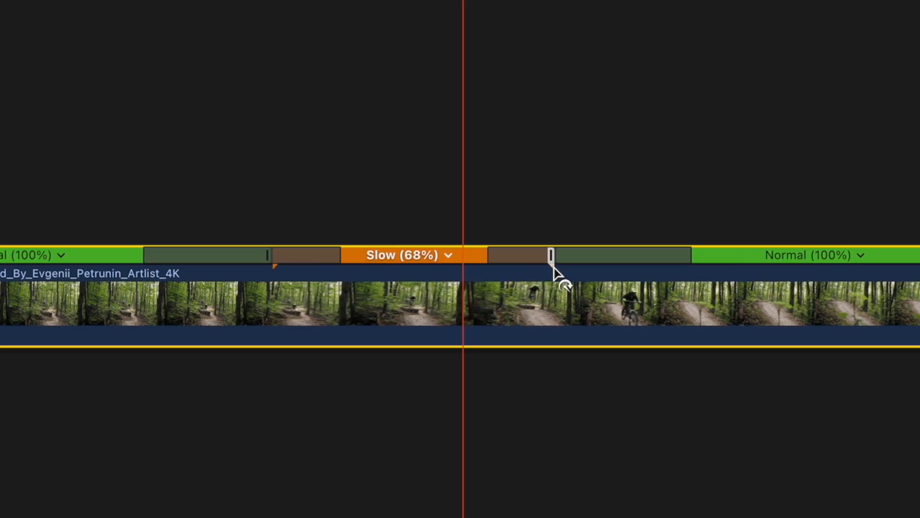
pyautogui.moveTo(551, 255); pyautogui.dragTo(619, 255)
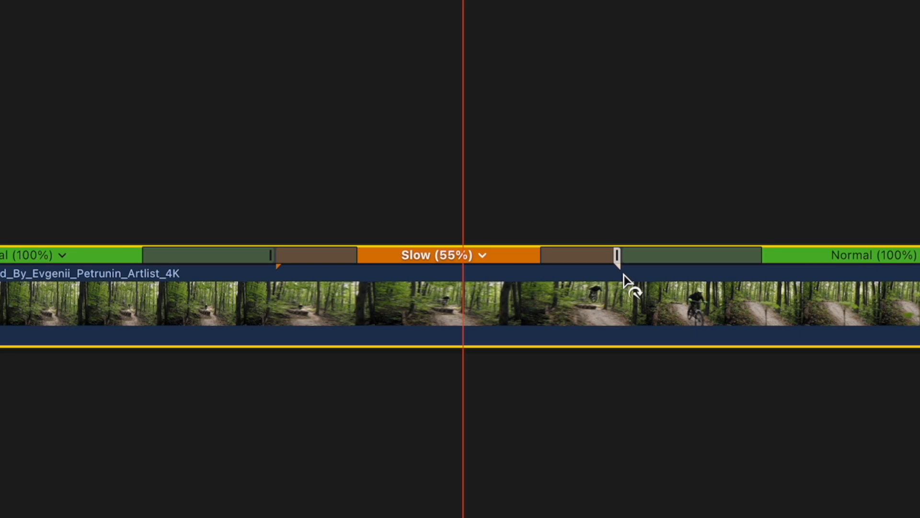
pyautogui.moveTo(618, 255); pyautogui.dragTo(661, 255)
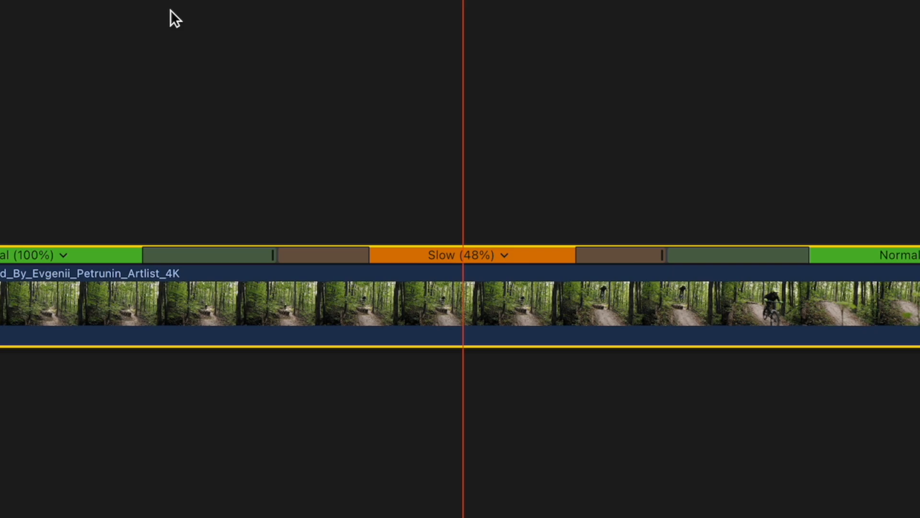
pyautogui.click(380, 124)
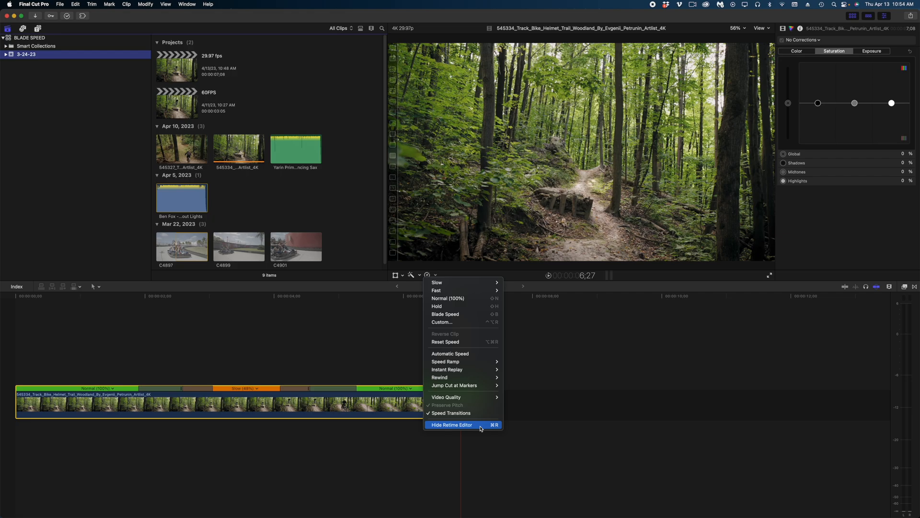
# Hide the retime editor with Cmd+R so no speed bars show above the clip
pyautogui.press('Cmd+R')
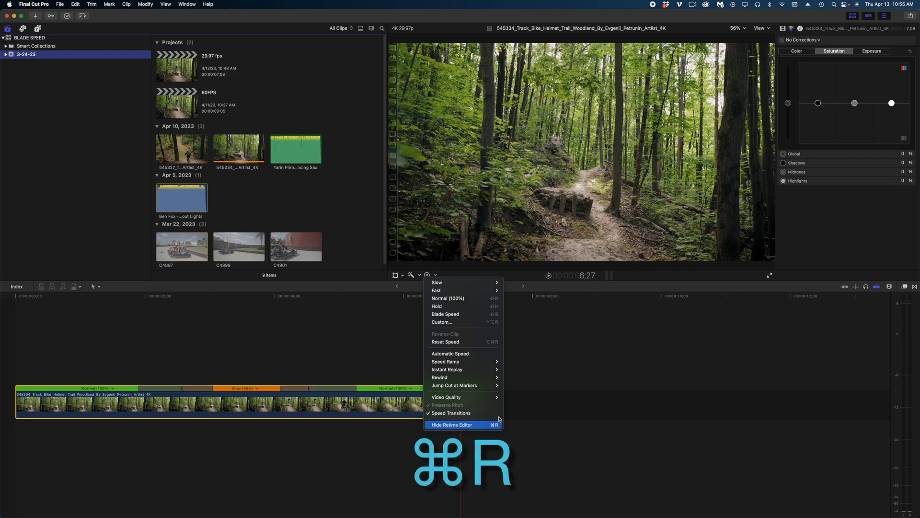
pyautogui.click(451, 425)
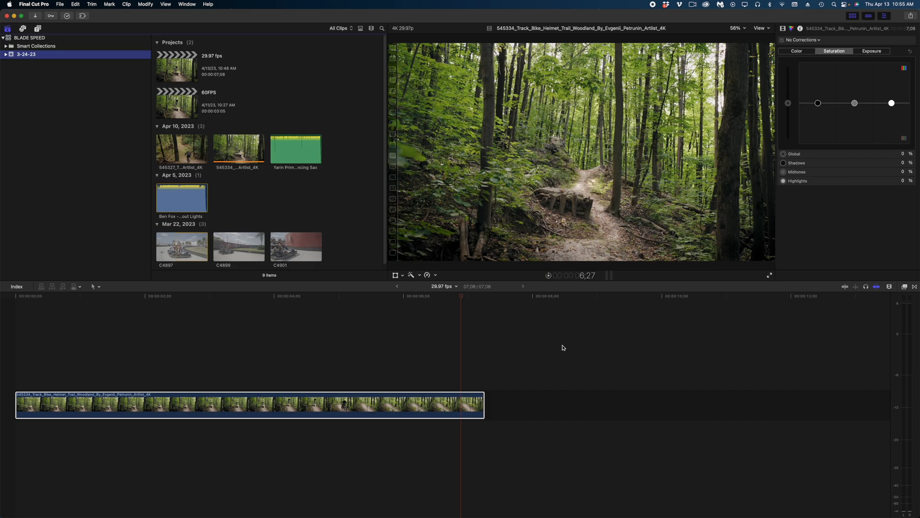